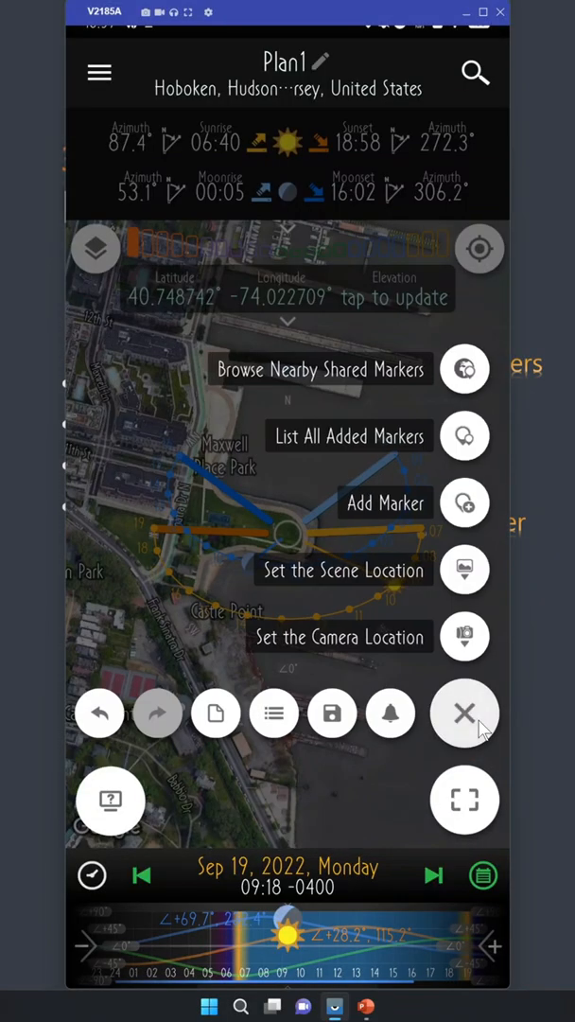
# Close the plus-button menu, reopen it to review marker and location options, then close it.
pyautogui.click(464, 713)
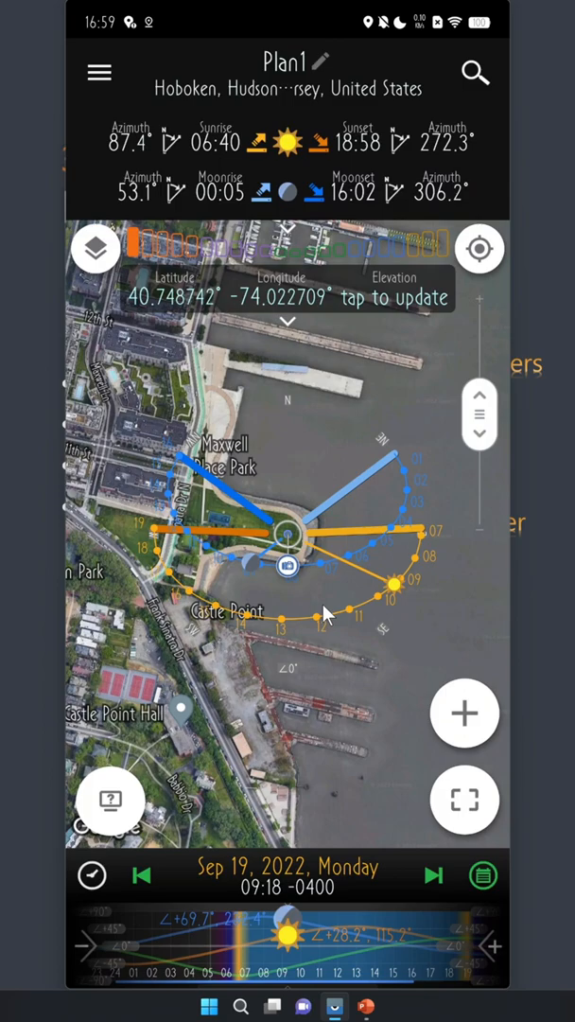
pyautogui.moveTo(321, 175)
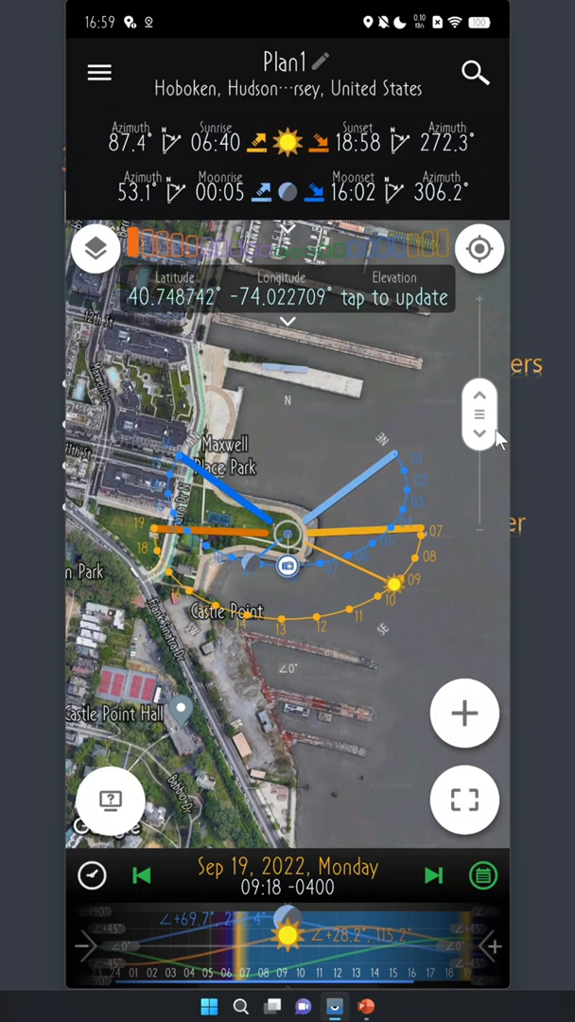
pyautogui.click(465, 712)
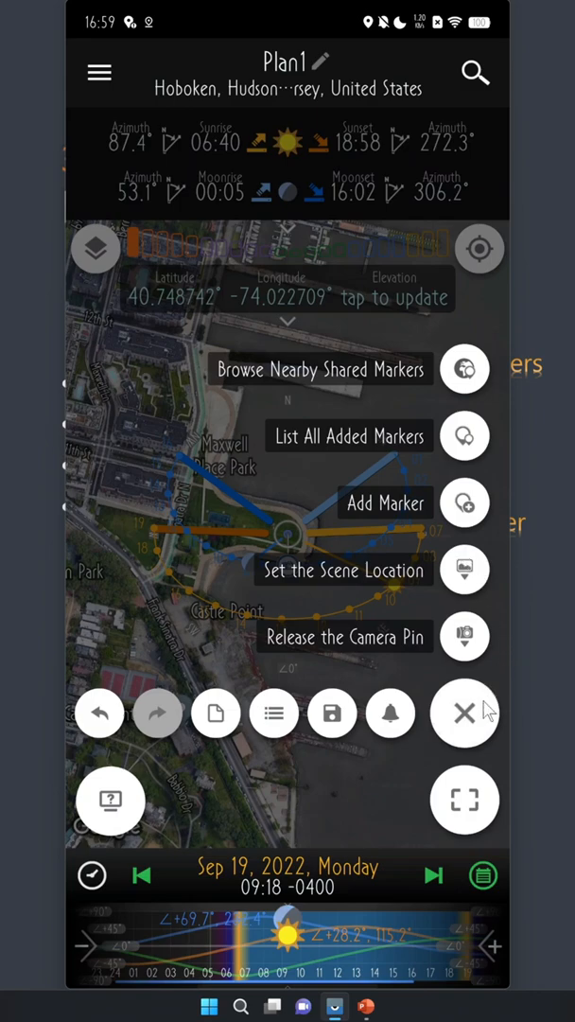
pyautogui.click(465, 712)
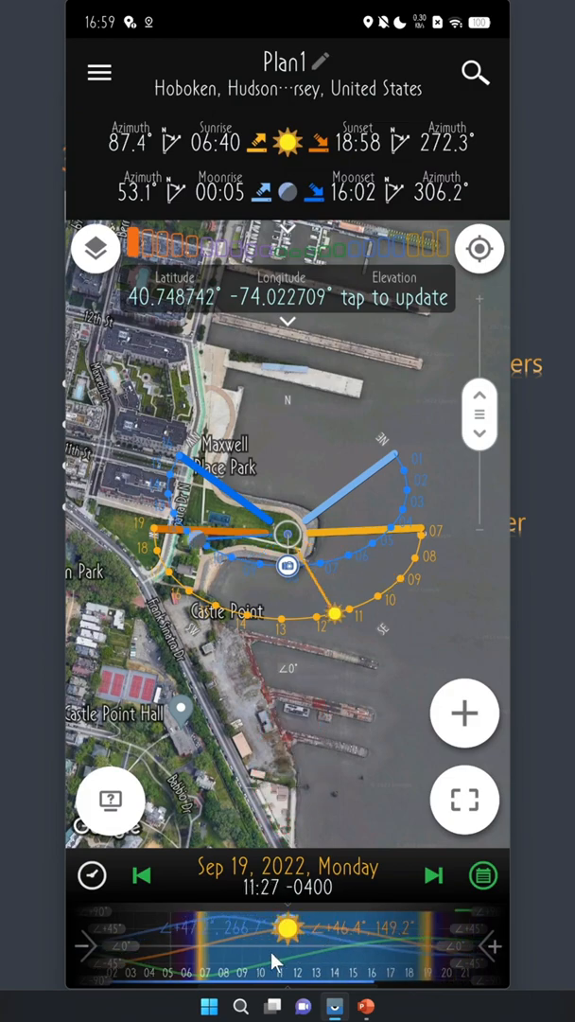
# Scrub the timeline forward to Tuesday, Sep 20, 2022 at 08:30.
pyautogui.moveTo(274, 959); pyautogui.dragTo(402, 958)
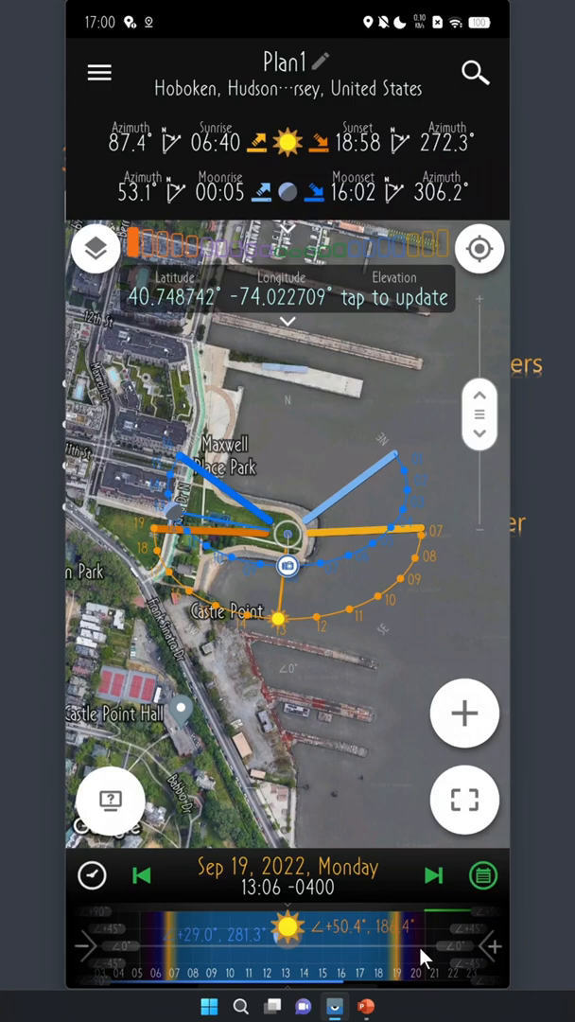
pyautogui.moveTo(421, 956); pyautogui.dragTo(236, 961)
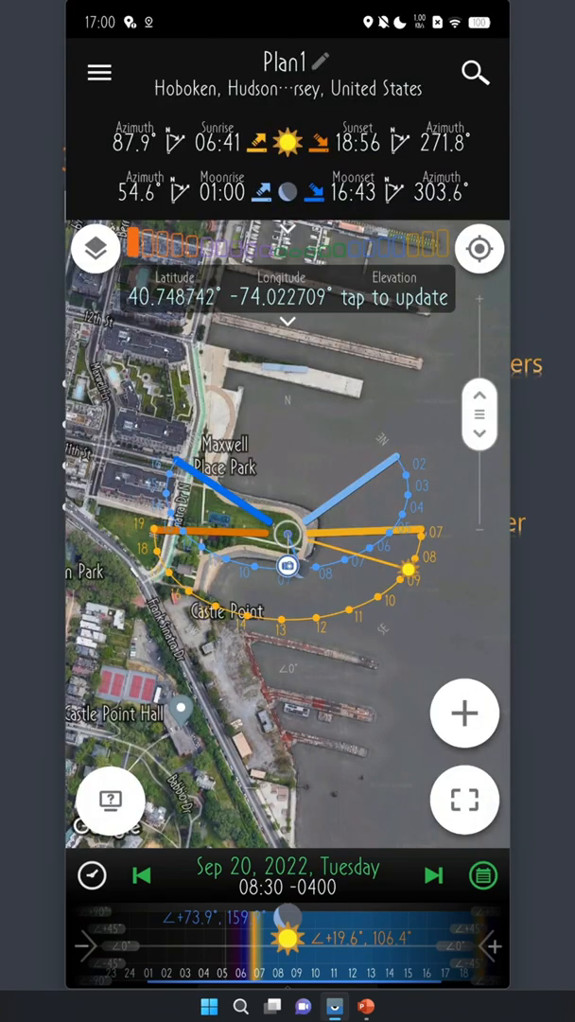
pyautogui.moveTo(231, 121)
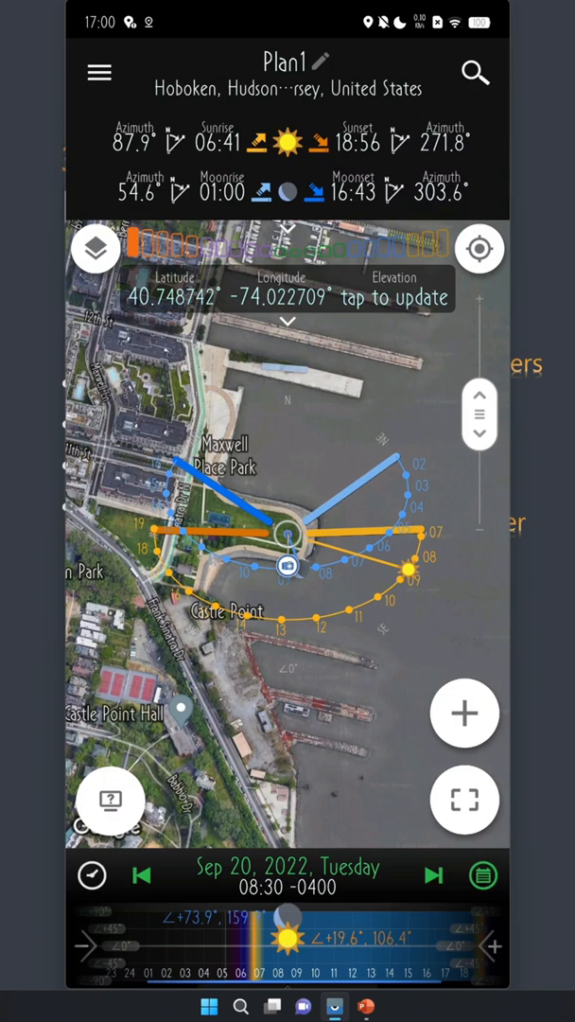
pyautogui.moveTo(299, 66)
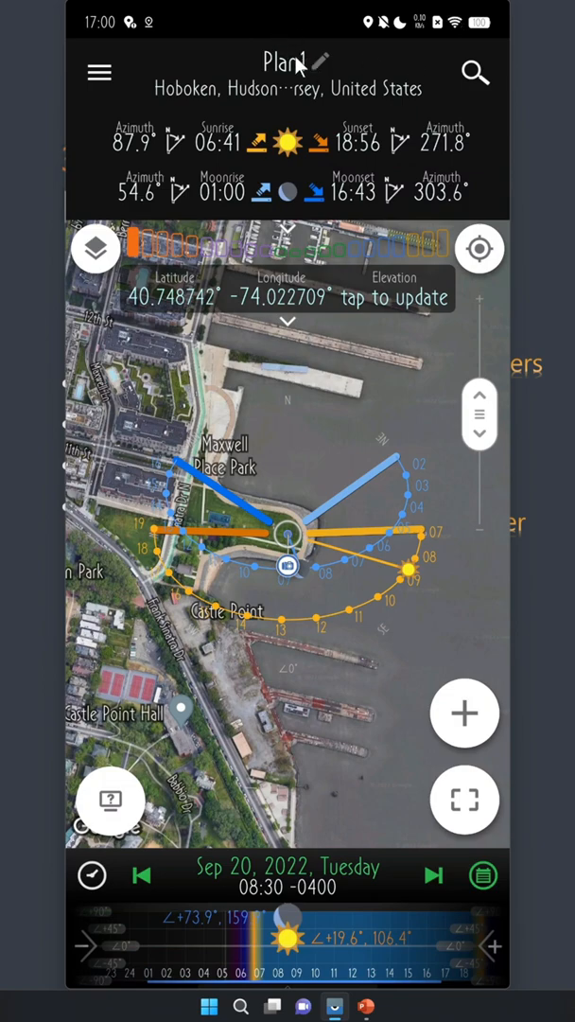
# Rename the plan from Plan1 to 'WTC Moonrise' after one cancelled attempt.
pyautogui.click(322, 61)
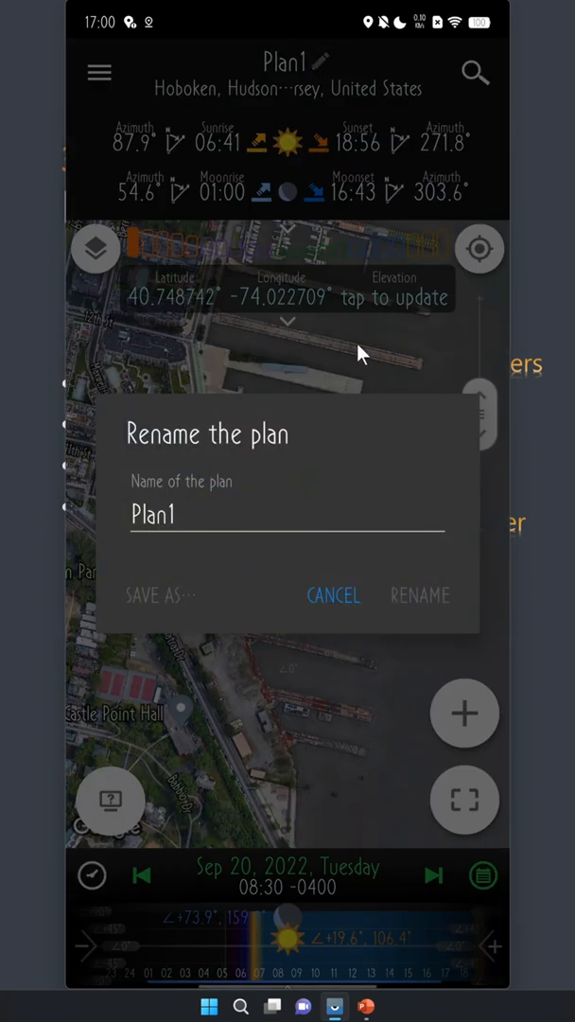
pyautogui.click(333, 595)
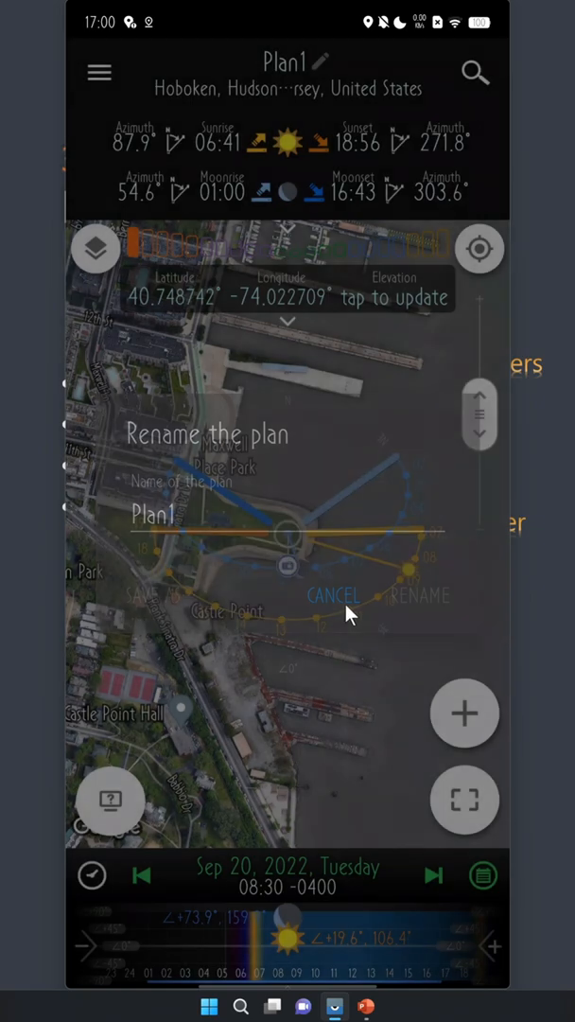
pyautogui.click(334, 596)
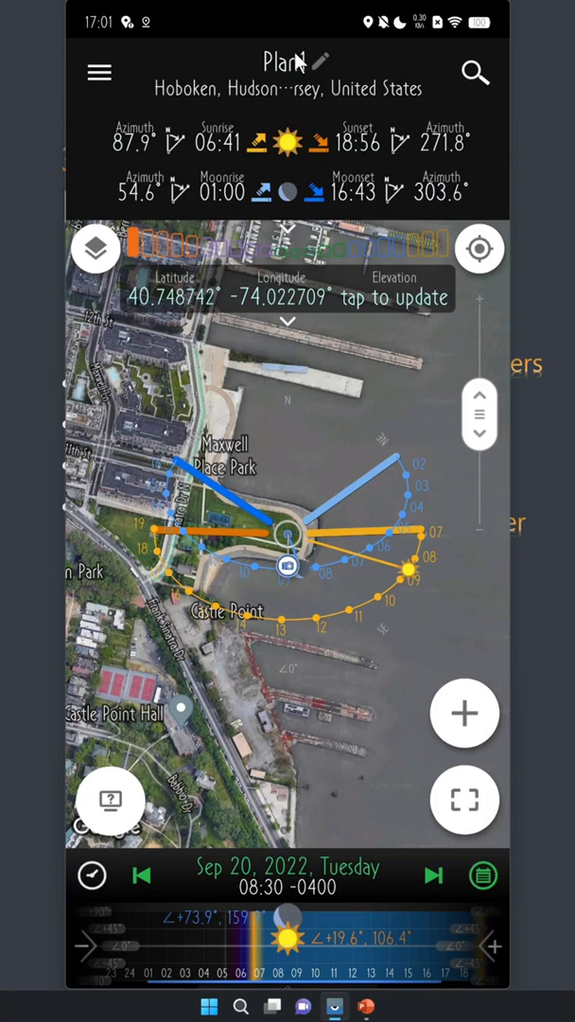
pyautogui.click(324, 60)
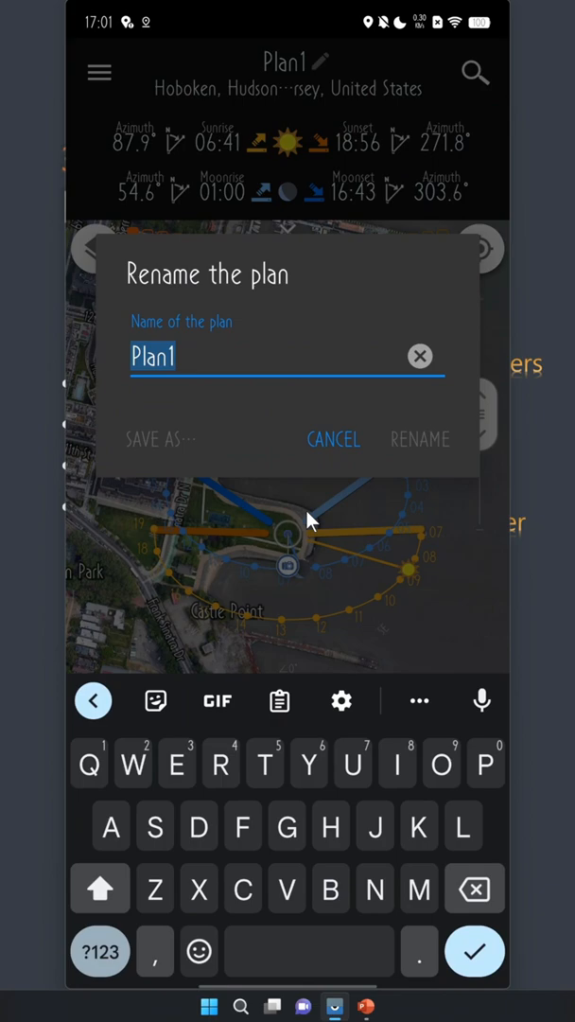
pyautogui.write('WTC Moonrise')
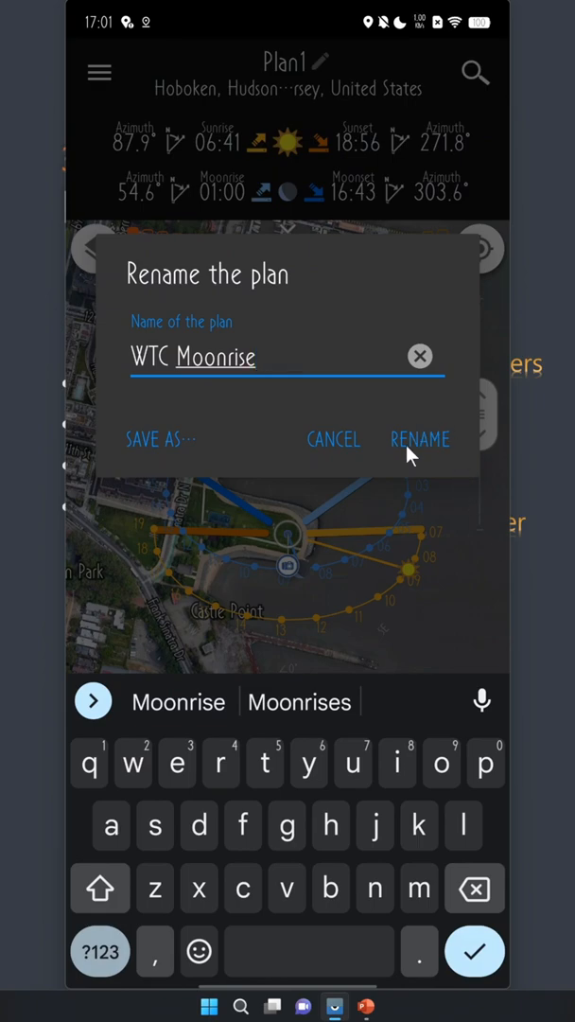
pyautogui.click(420, 439)
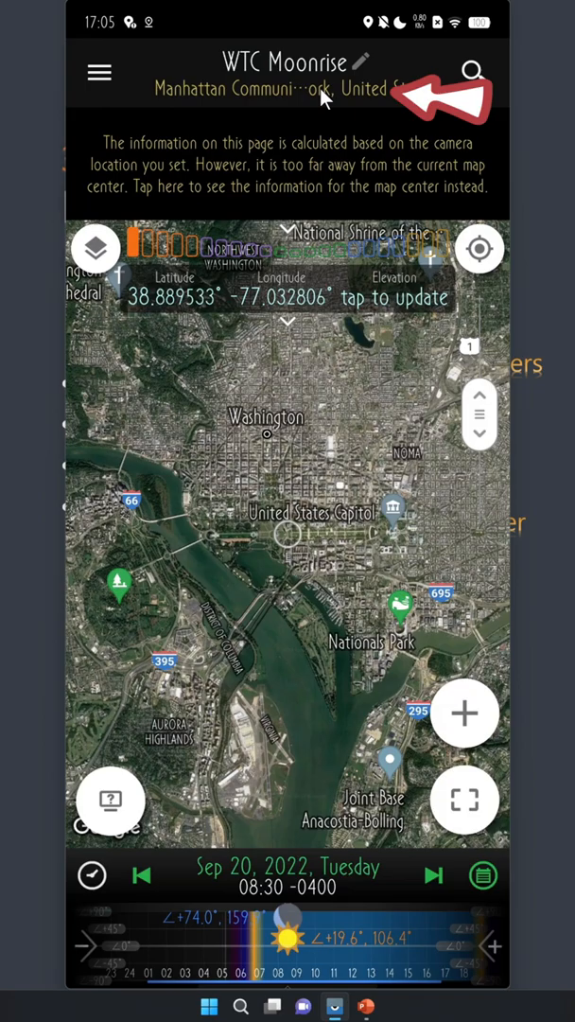
# Jump the map back to the plan's camera location in Lower Manhattan.
pyautogui.click(288, 186)
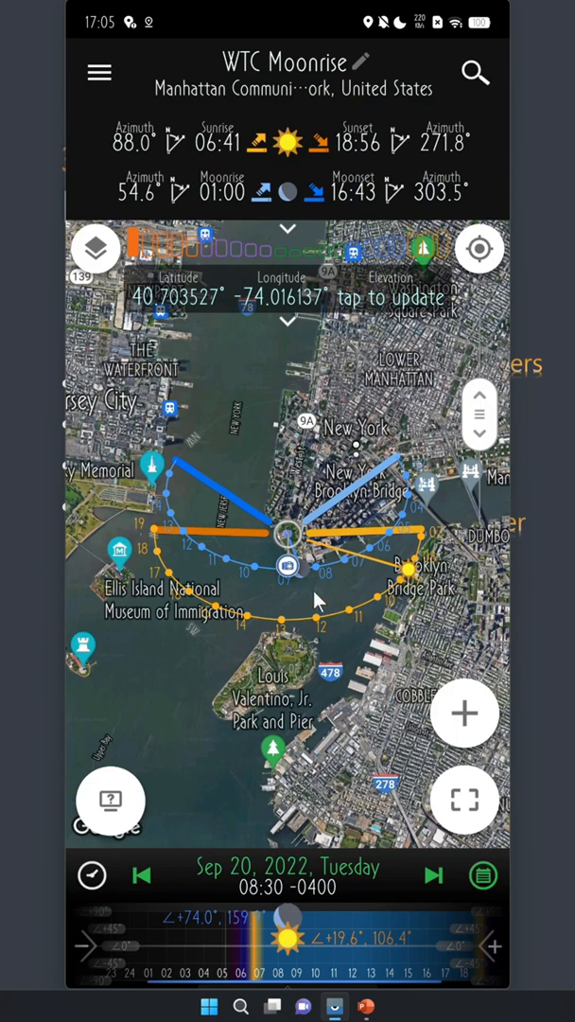
pyautogui.moveTo(279, 477)
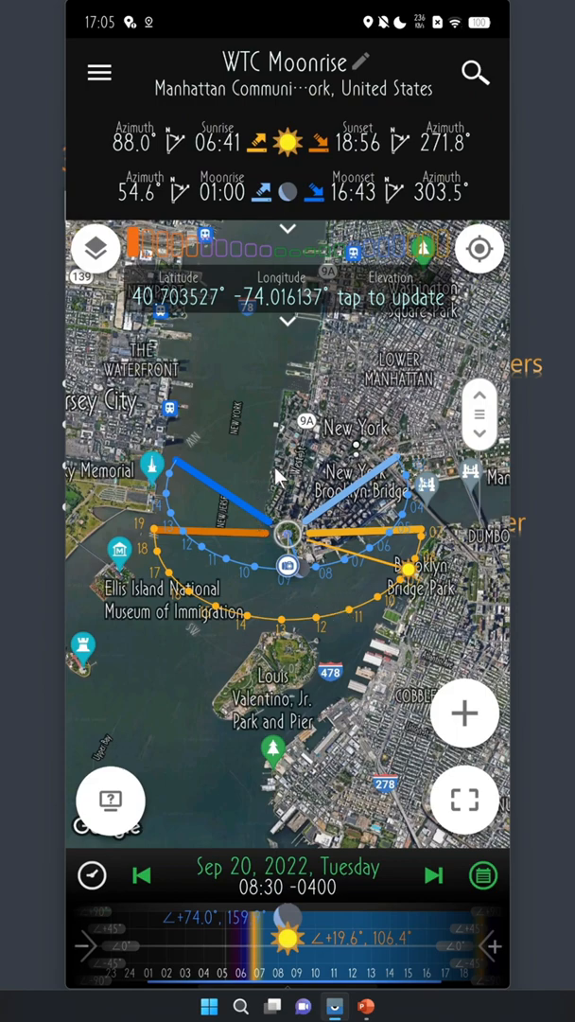
# Select the Exchange Place waterfront spot at 40.714259°, -74.033211° on the map.
pyautogui.click(166, 435)
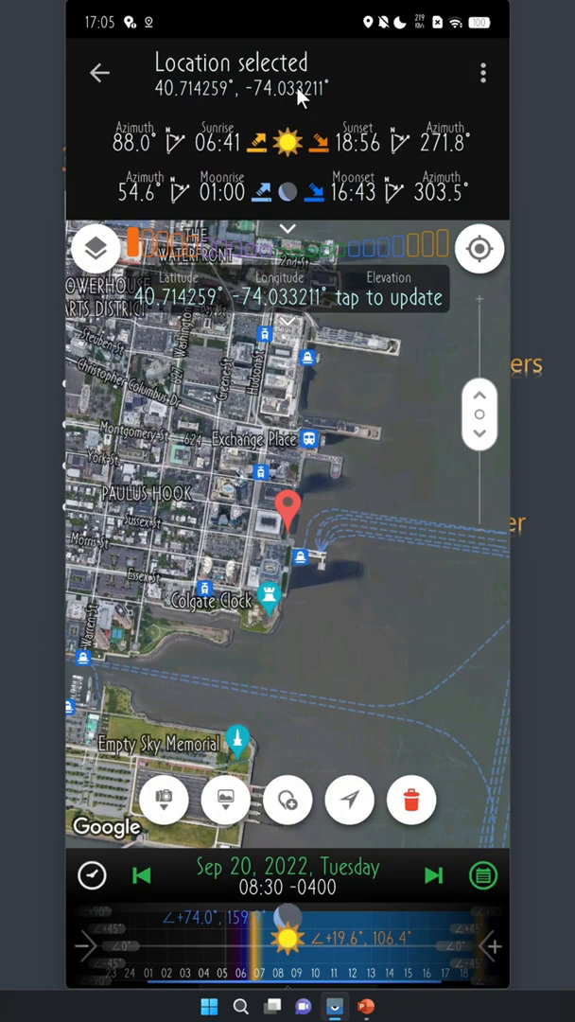
pyautogui.click(242, 88)
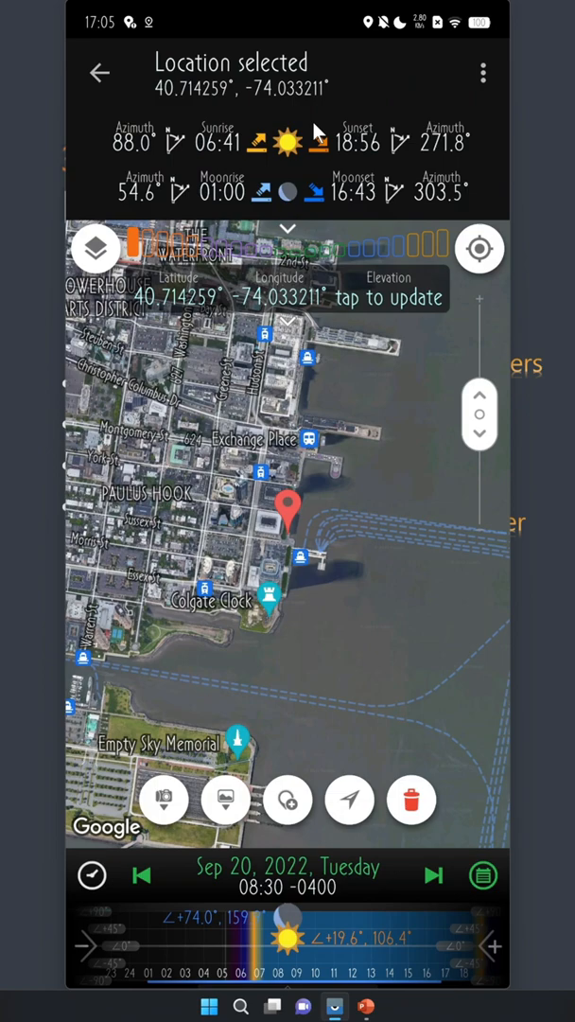
pyautogui.moveTo(511, 425)
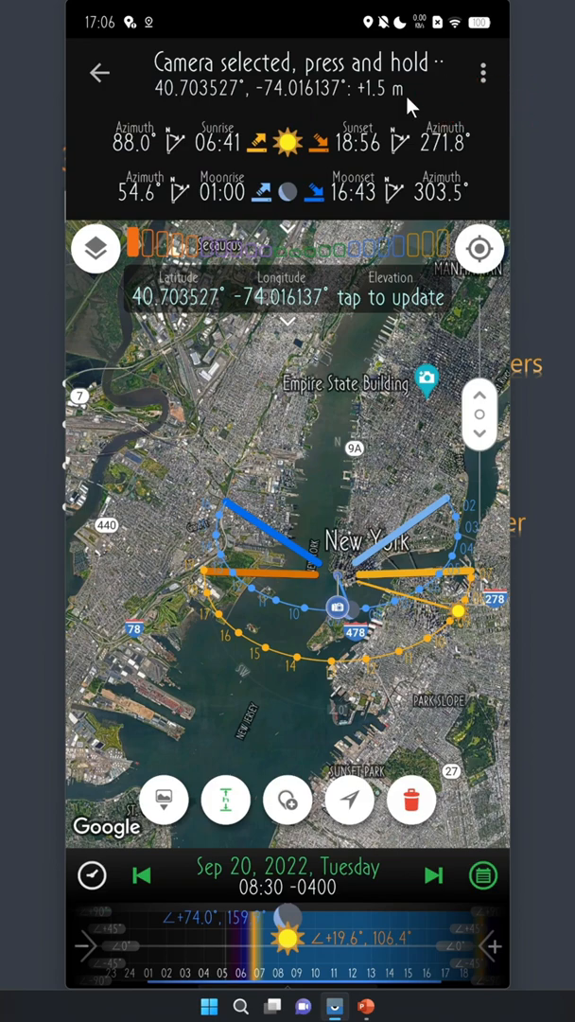
pyautogui.moveTo(416, 172)
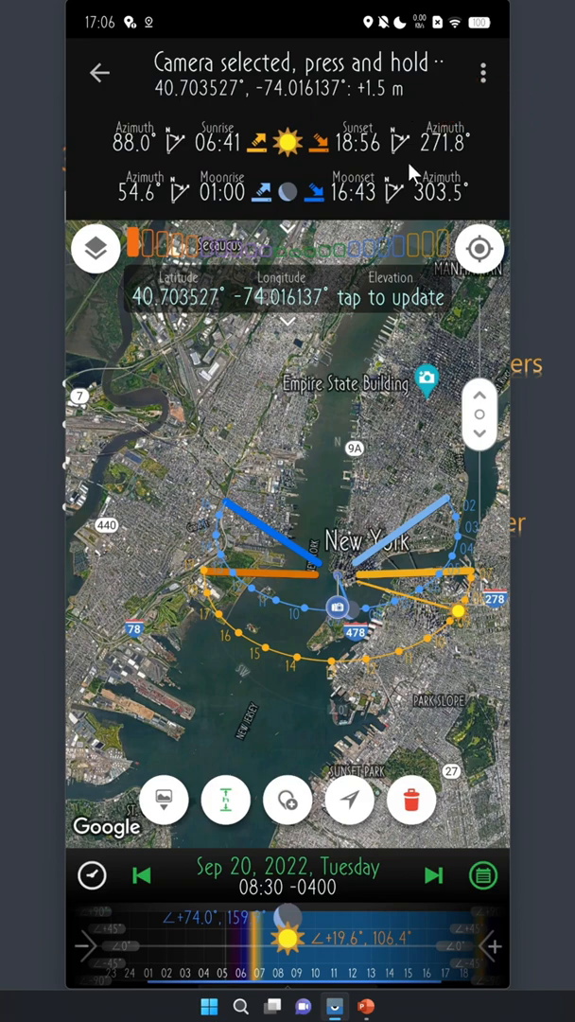
pyautogui.moveTo(398, 313)
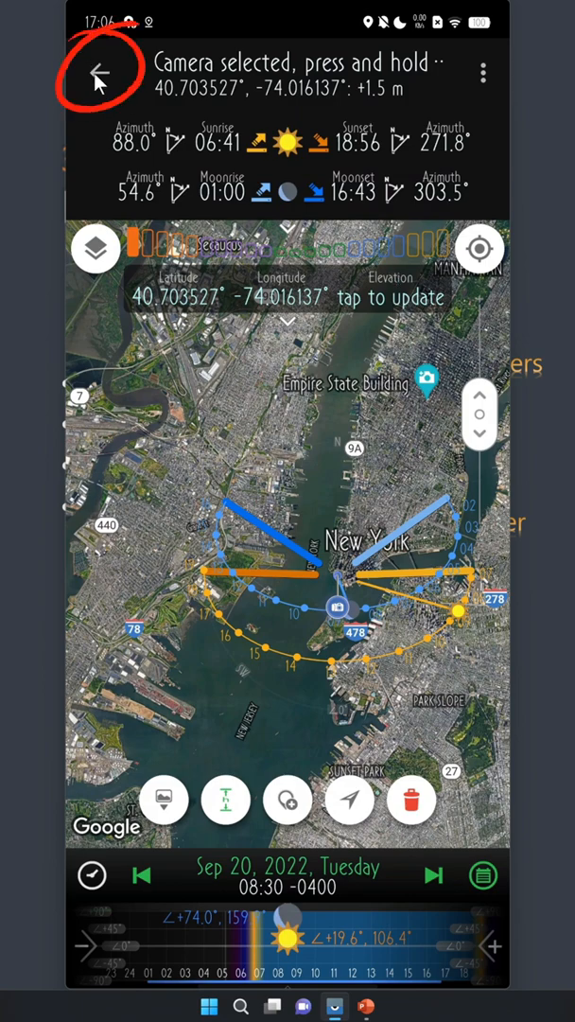
# Exit map selection mode with the back arrow to return to the WTC Moonrise plan.
pyautogui.click(98, 73)
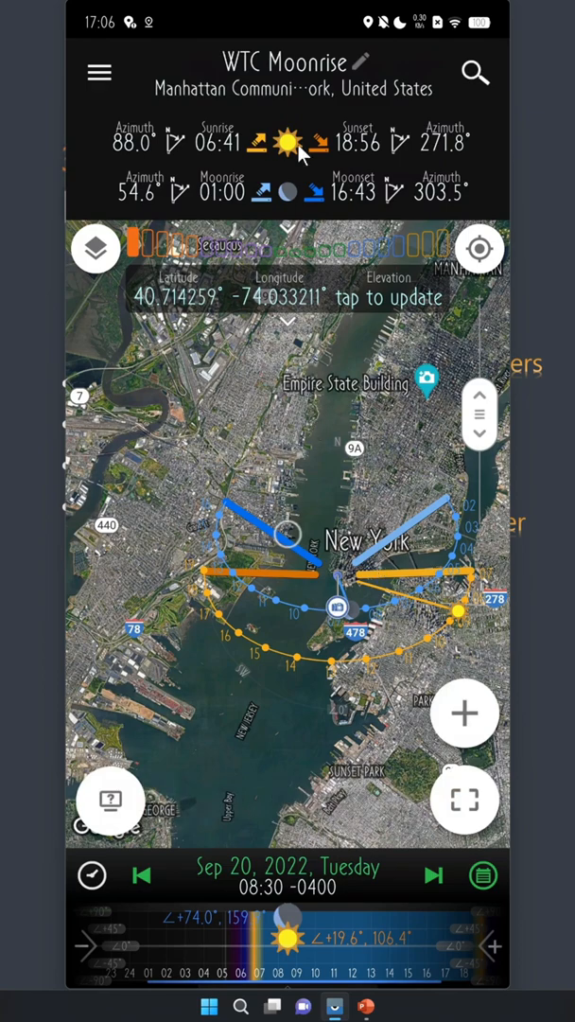
pyautogui.moveTo(102, 80)
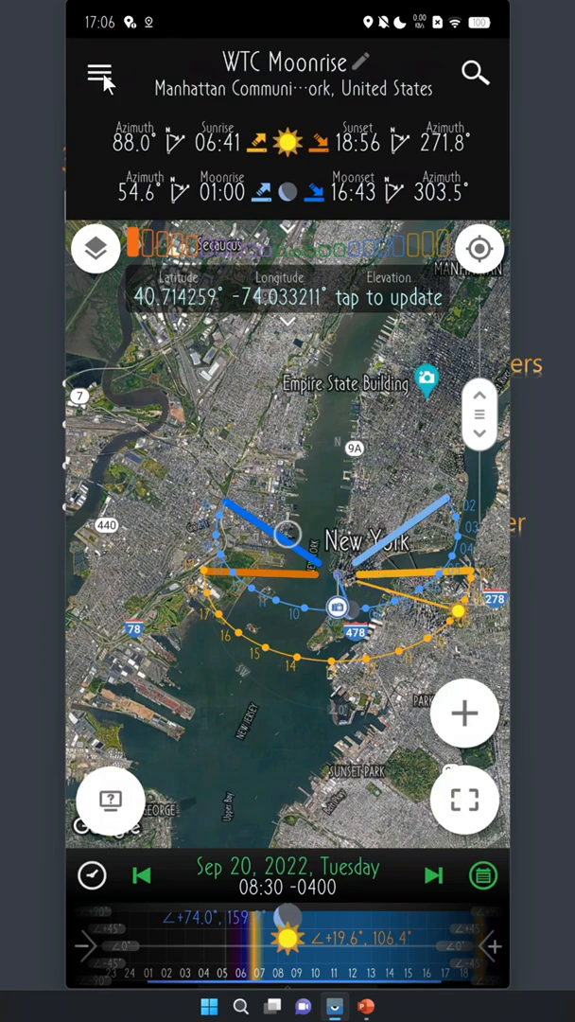
# Browse the side menu items, view Settings, and back out to the menu.
pyautogui.click(99, 72)
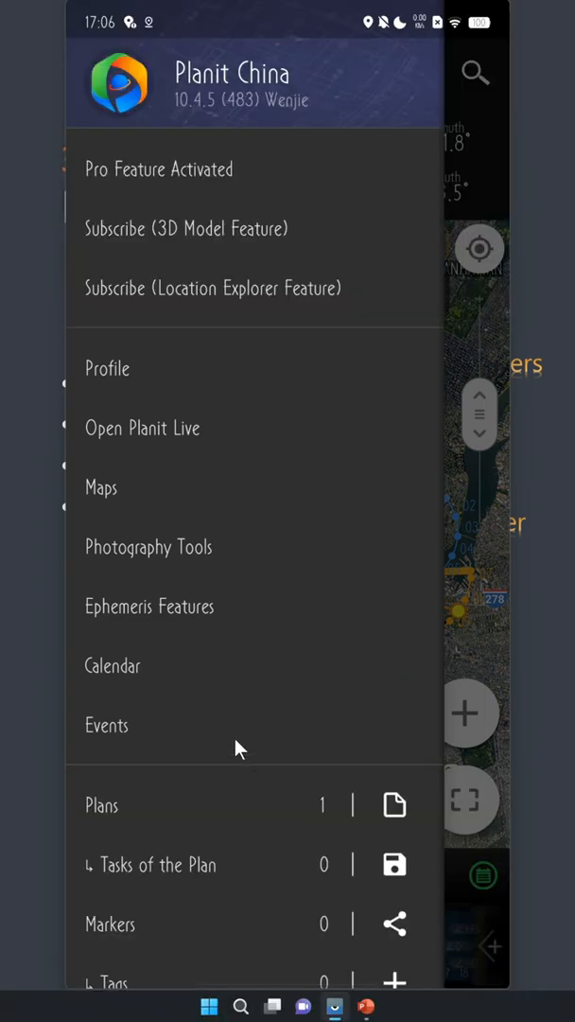
pyautogui.moveTo(106, 377)
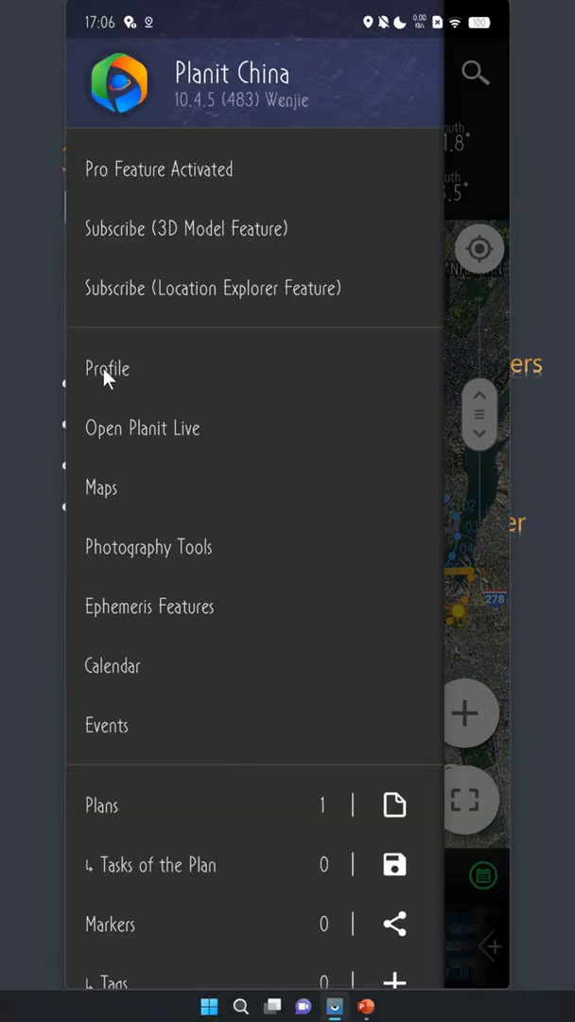
pyautogui.moveTo(79, 454)
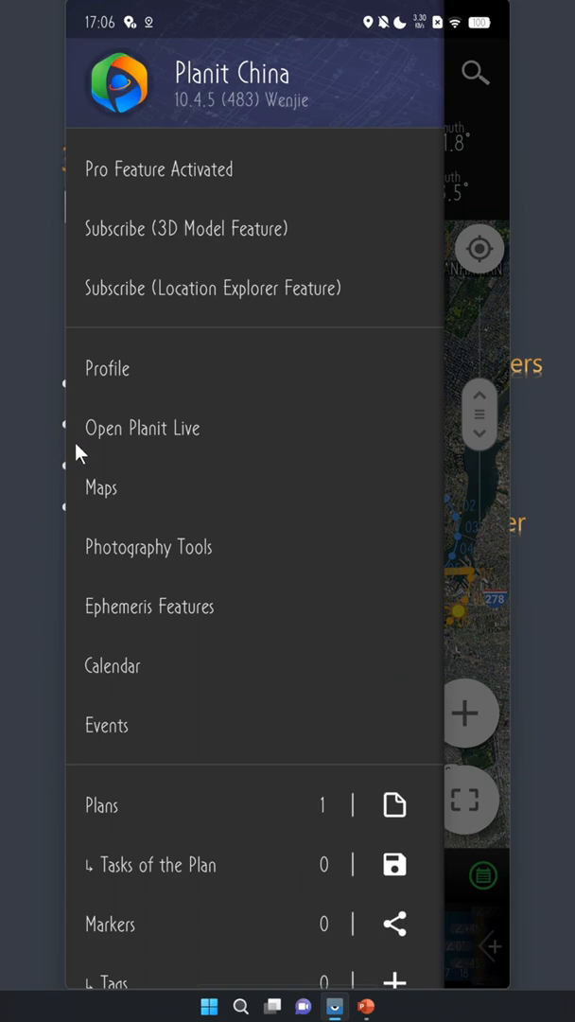
pyautogui.moveTo(220, 454)
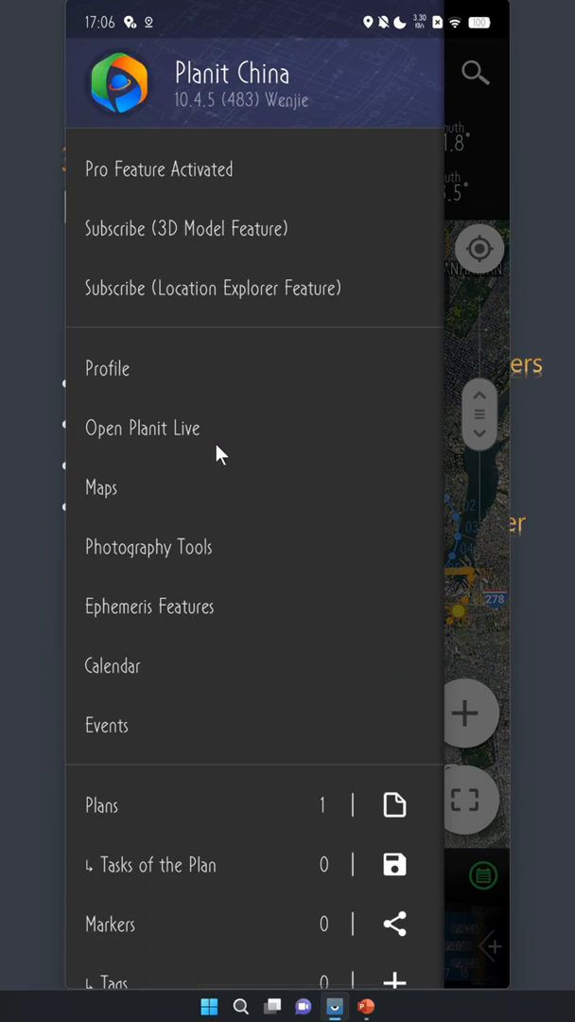
pyautogui.scroll(3)
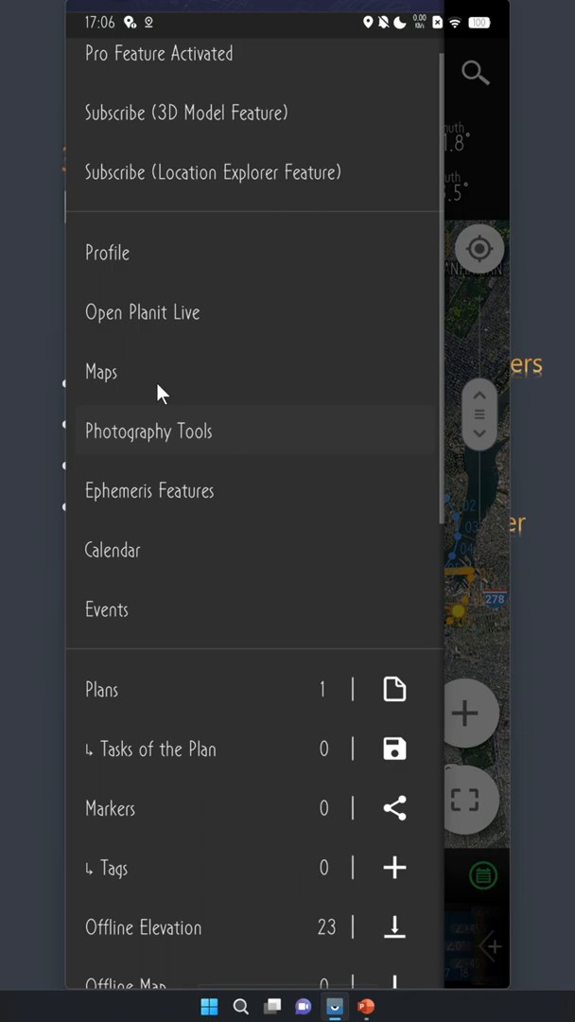
pyautogui.moveTo(78, 407)
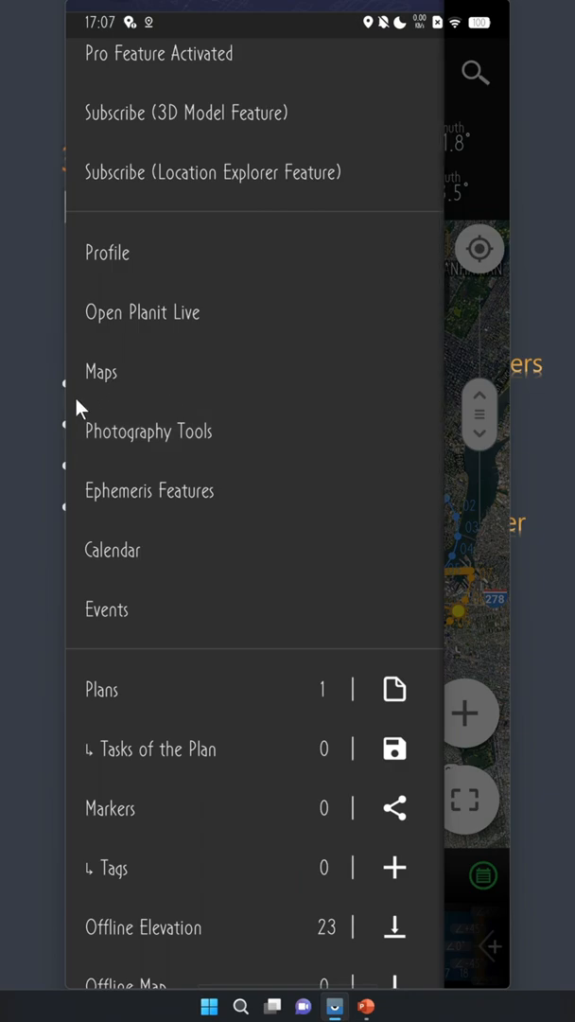
pyautogui.moveTo(241, 655)
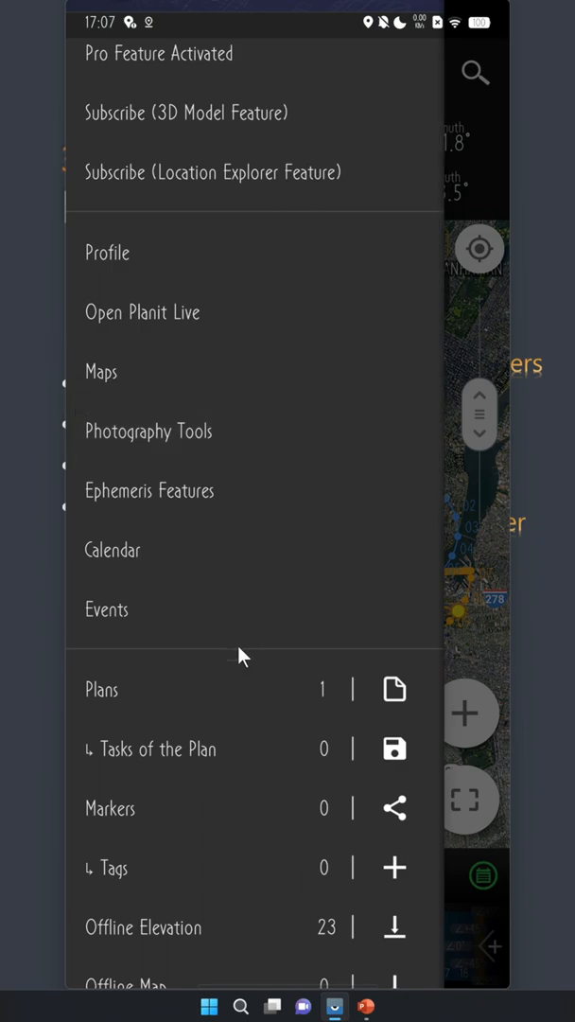
pyautogui.moveTo(241, 599)
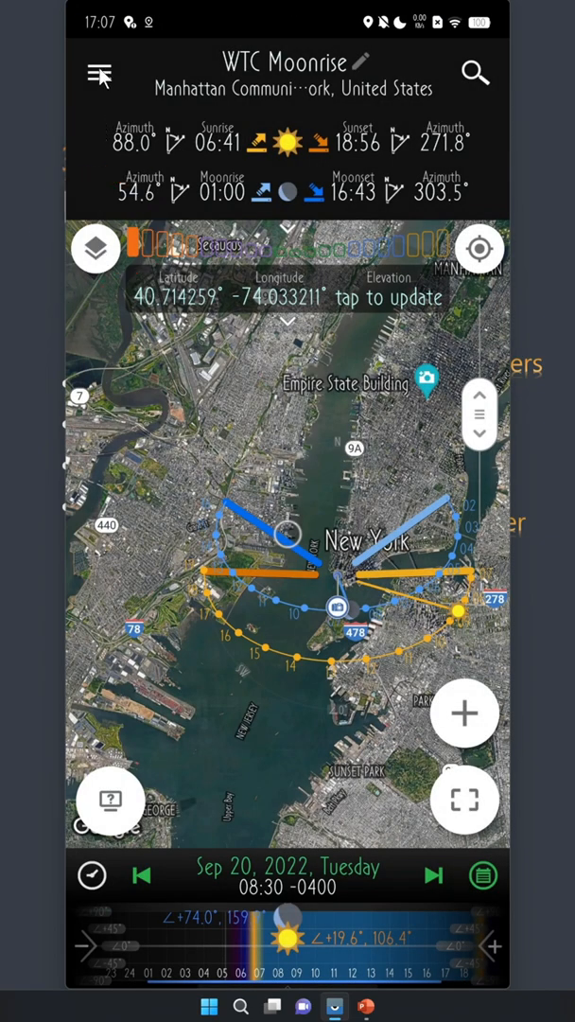
pyautogui.click(100, 75)
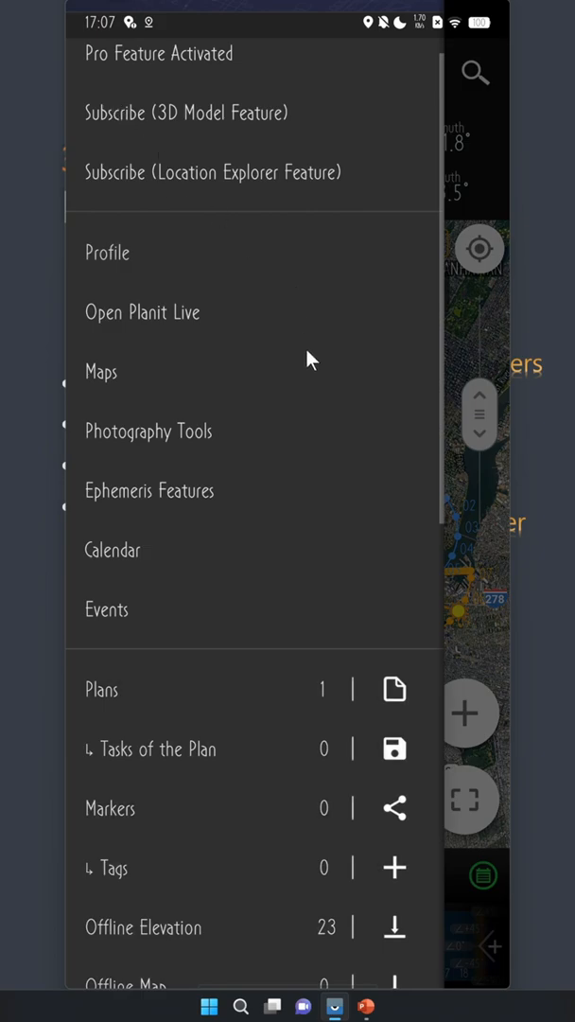
pyautogui.moveTo(463, 428)
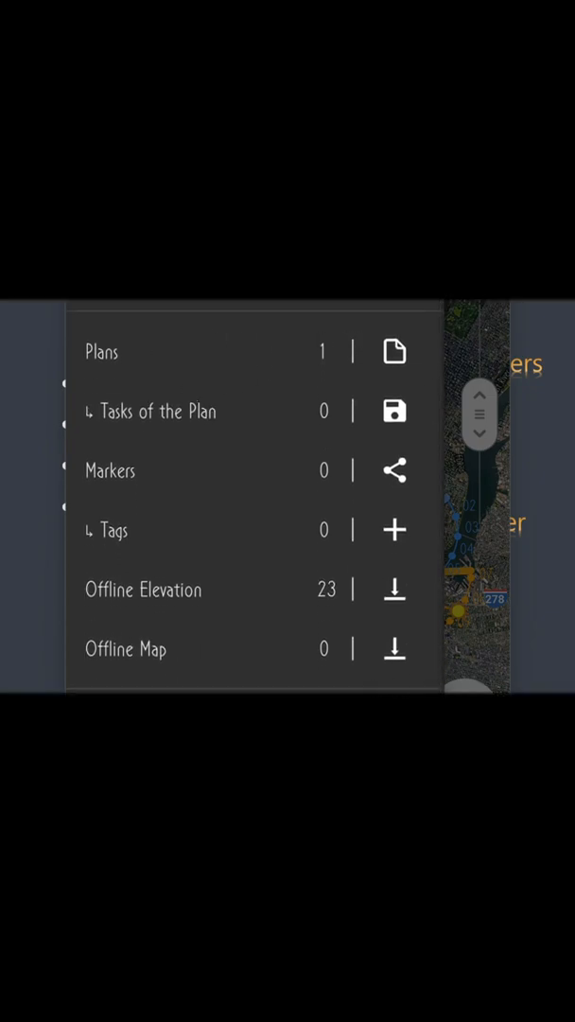
pyautogui.scroll(-3)
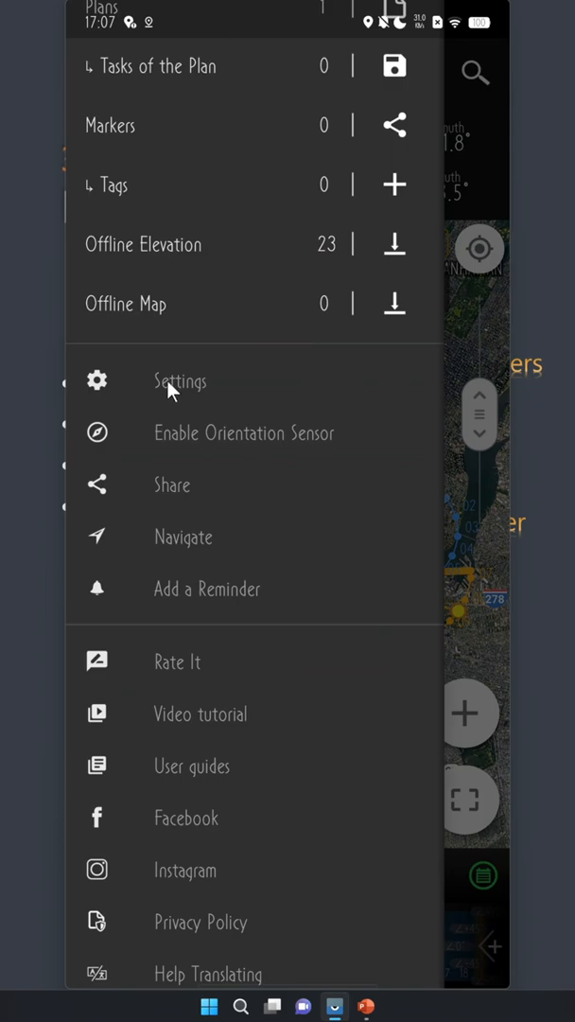
pyautogui.click(179, 381)
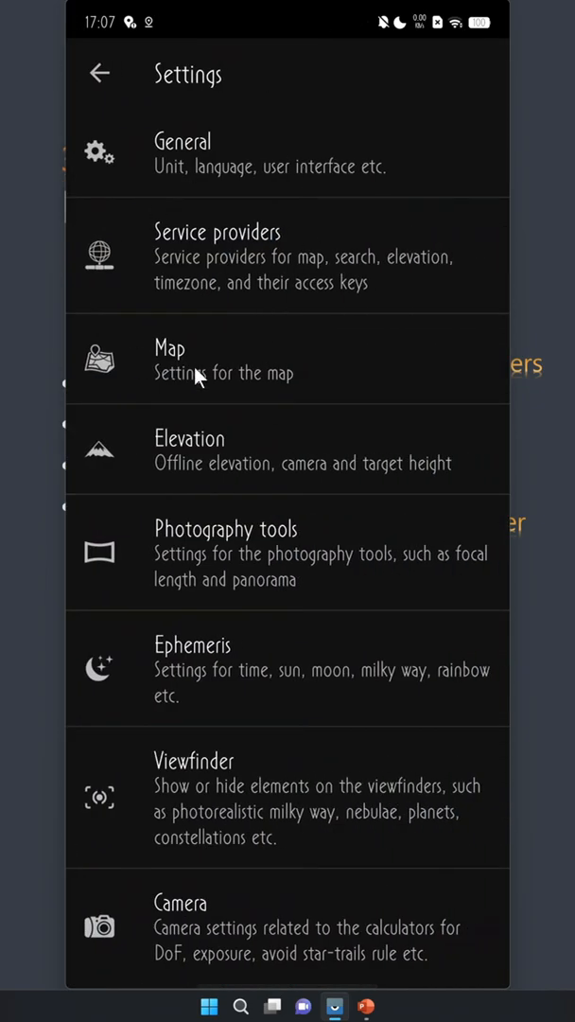
pyautogui.moveTo(104, 90)
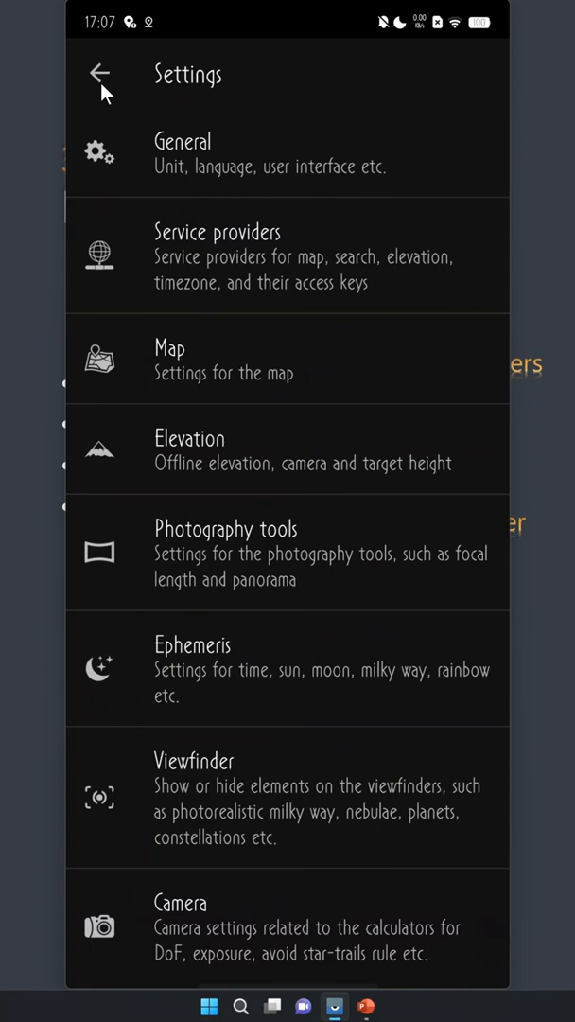
pyautogui.click(100, 76)
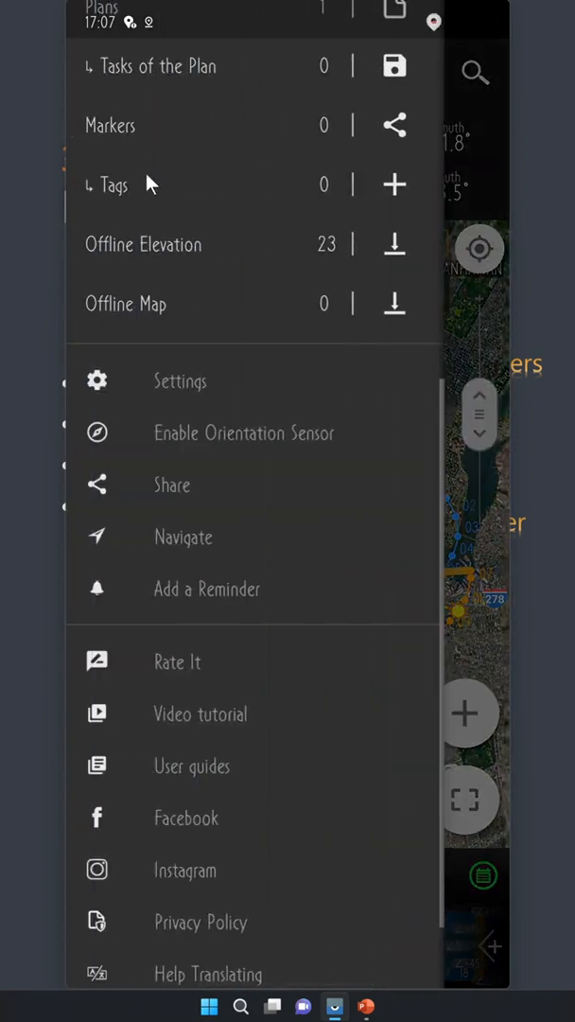
pyautogui.moveTo(343, 622)
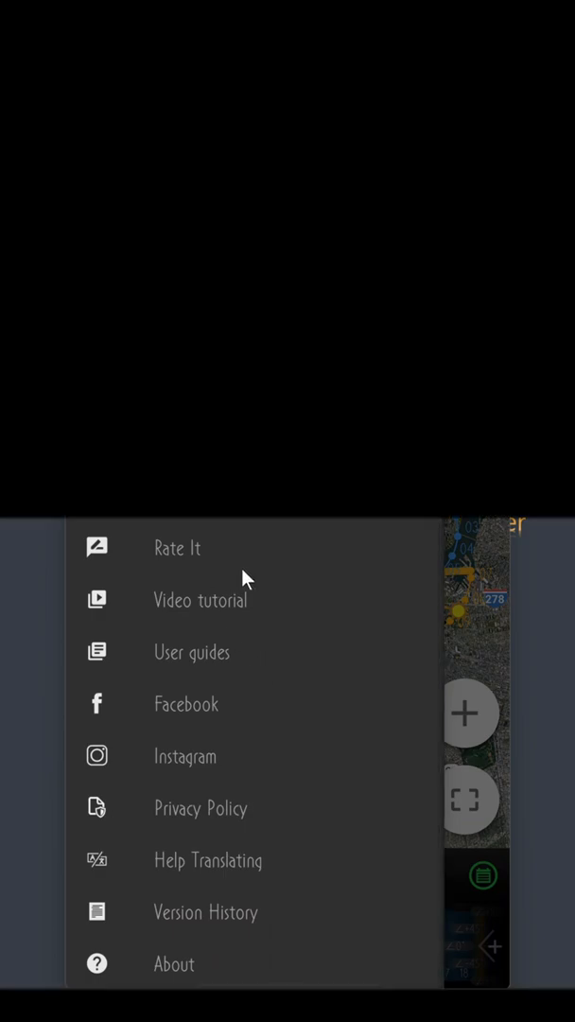
pyautogui.moveTo(351, 918)
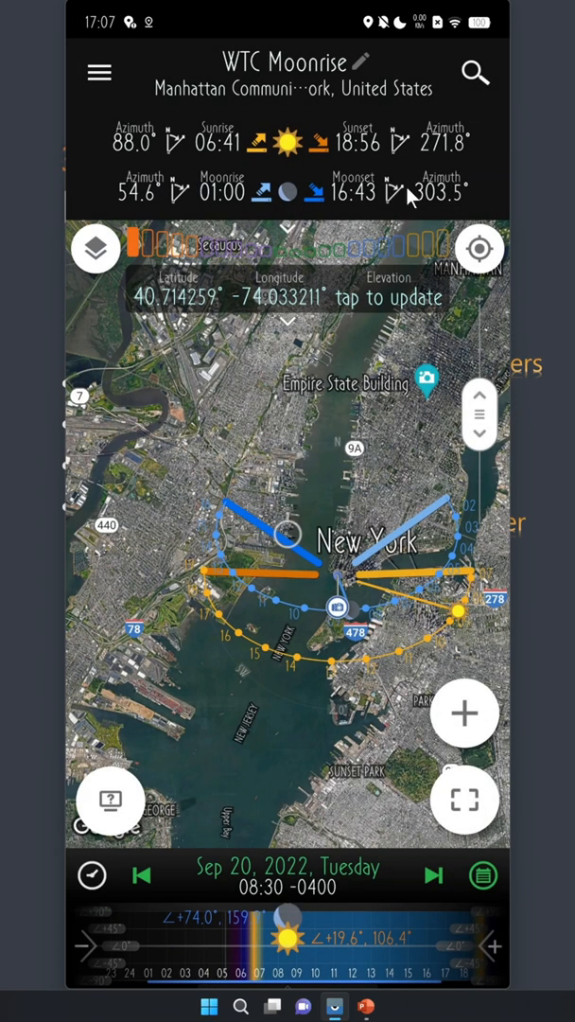
pyautogui.moveTo(474, 73)
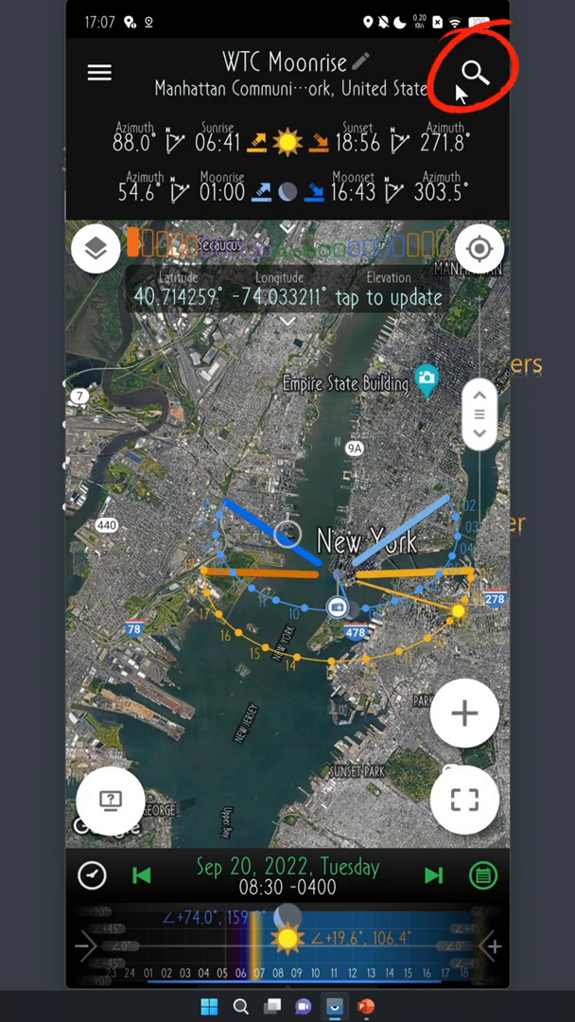
pyautogui.moveTo(473, 80)
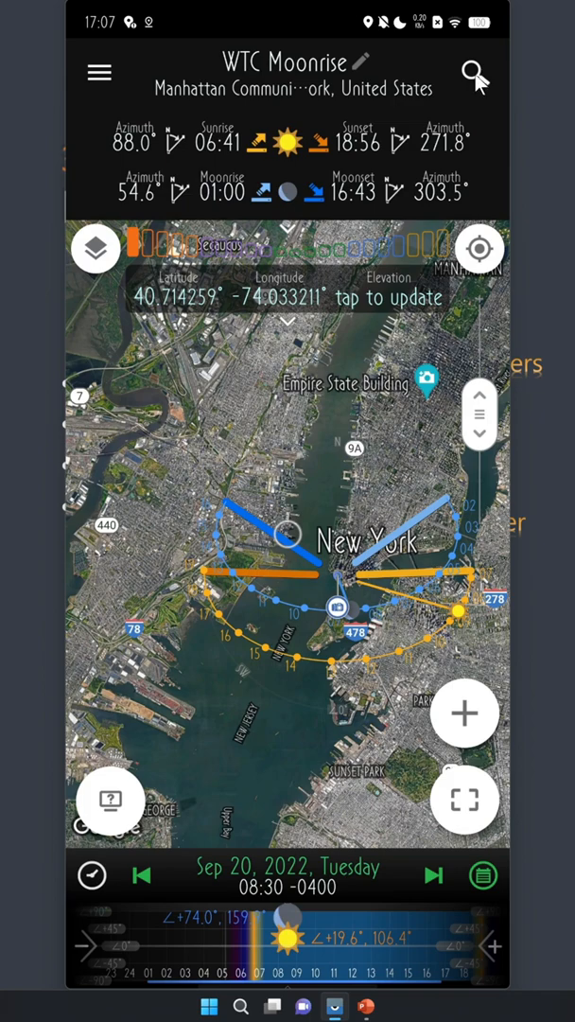
# Open the empty location search bar above the WTC Moonrise map.
pyautogui.click(475, 73)
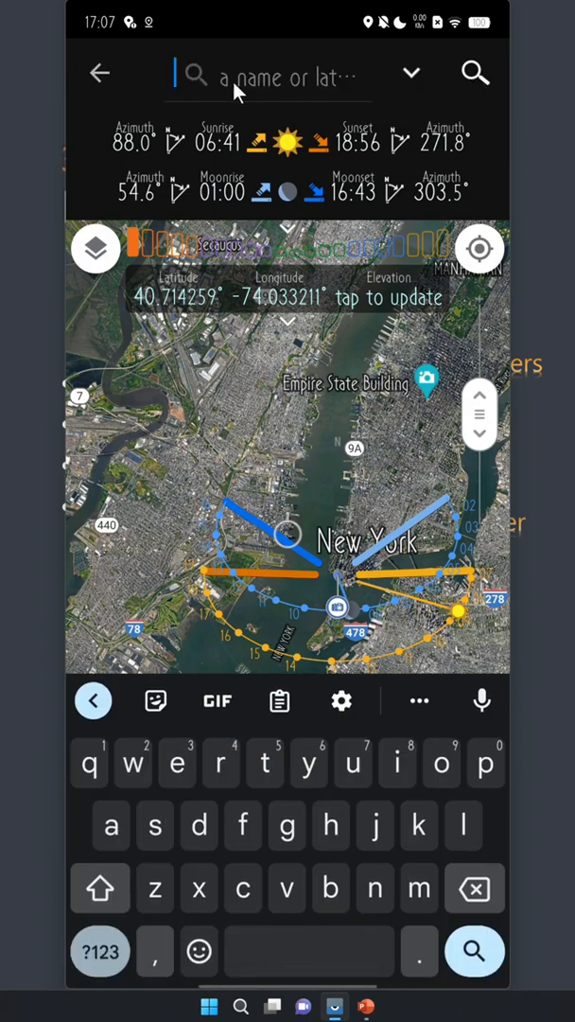
pyautogui.moveTo(323, 102)
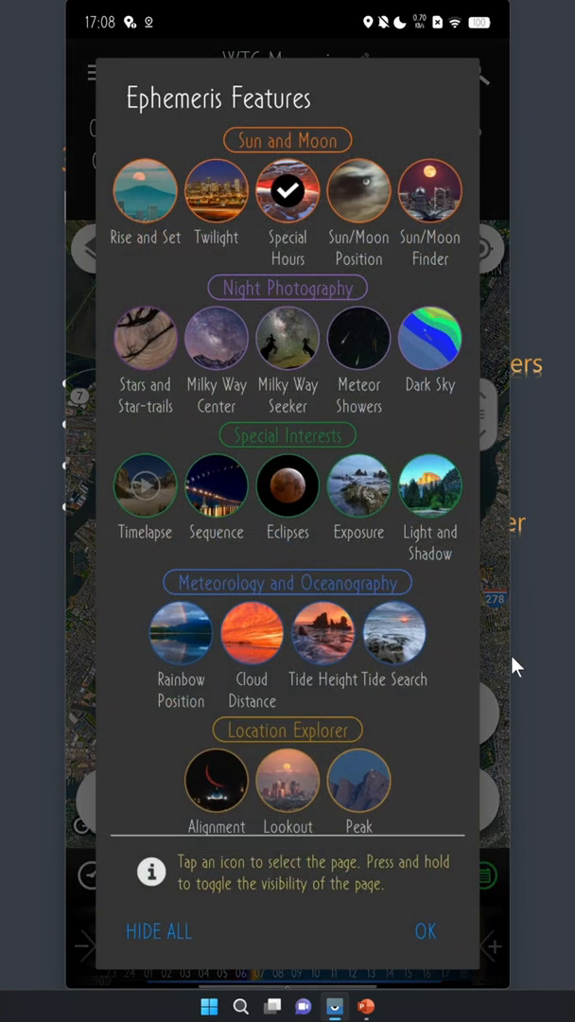
pyautogui.moveTo(530, 675)
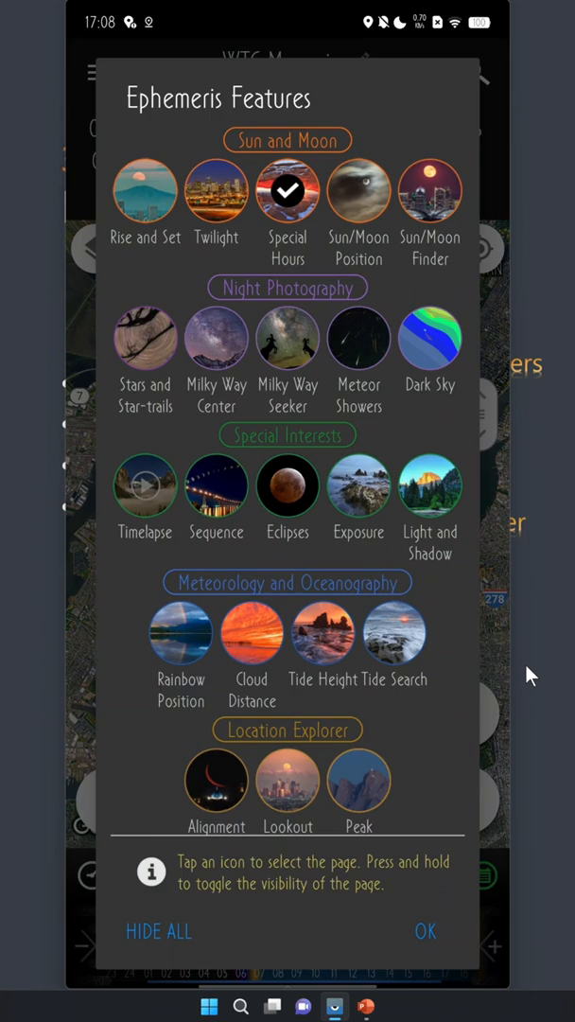
pyautogui.moveTo(451, 902)
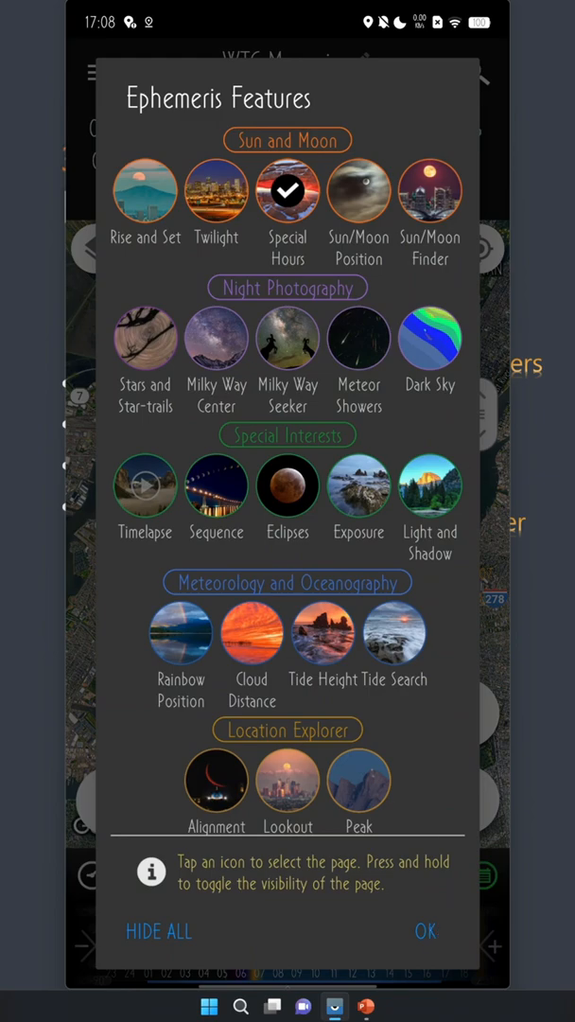
pyautogui.moveTo(397, 234)
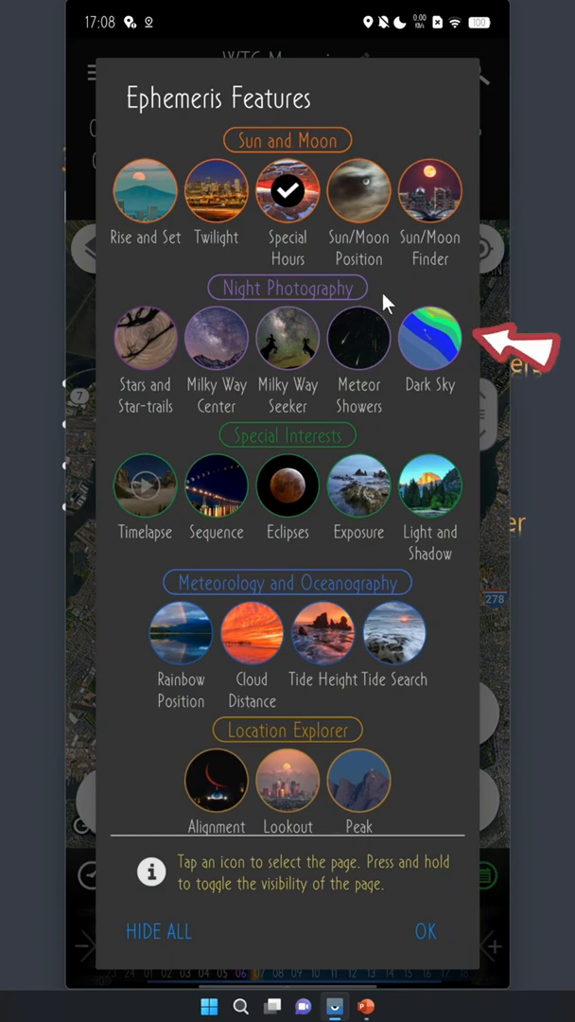
pyautogui.moveTo(463, 492)
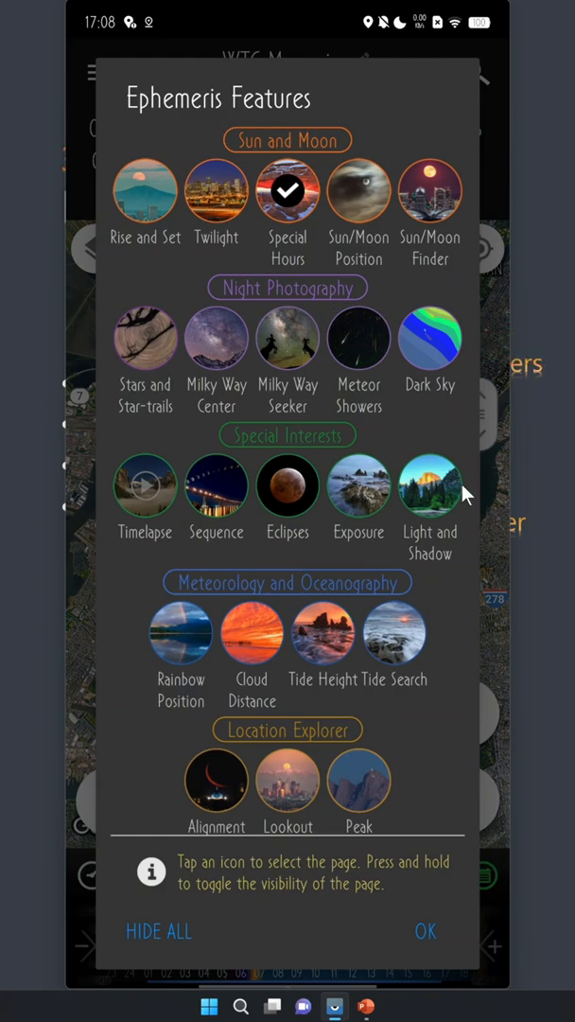
pyautogui.moveTo(308, 554)
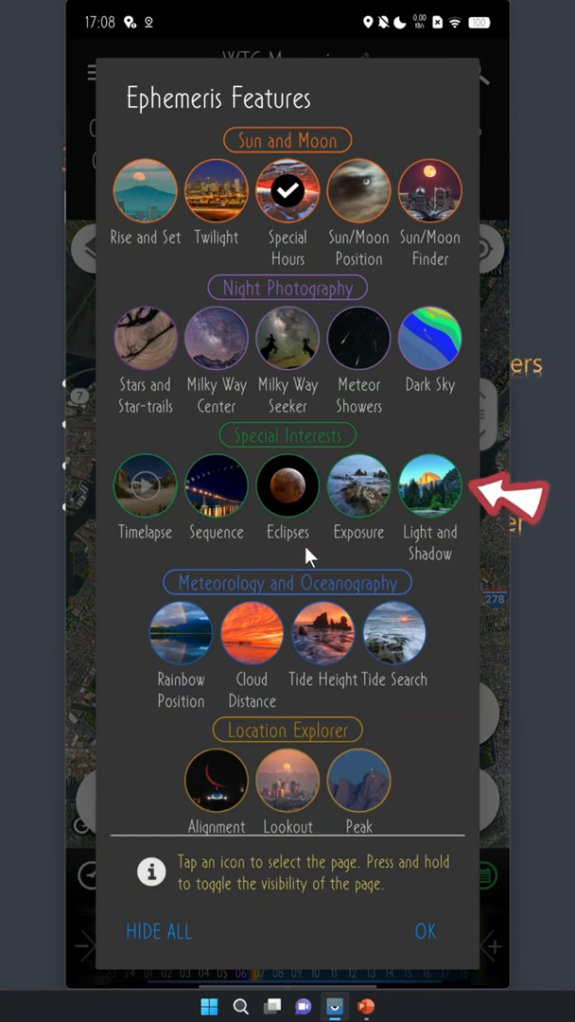
pyautogui.moveTo(407, 716)
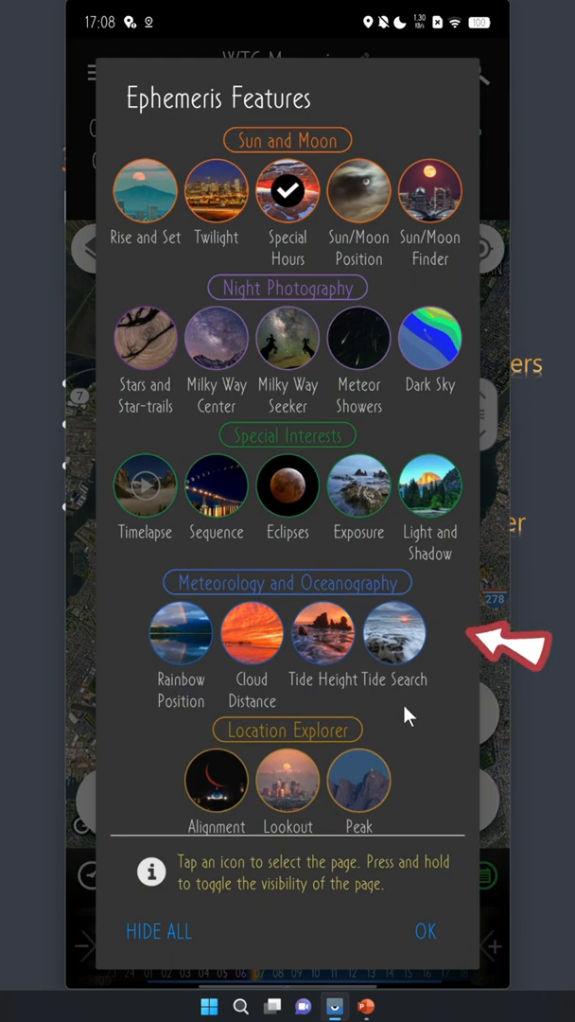
pyautogui.moveTo(421, 704)
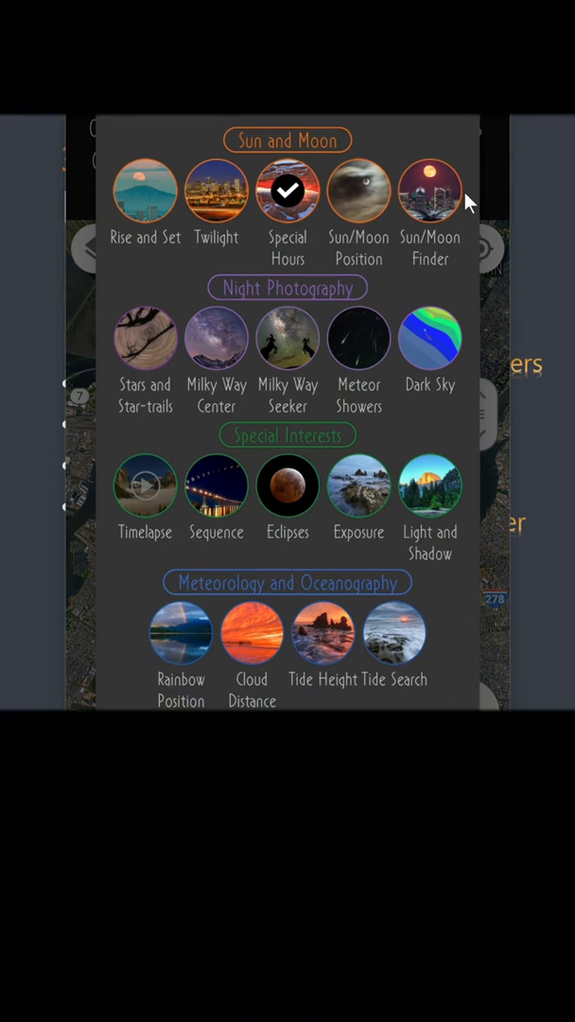
pyautogui.moveTo(445, 702)
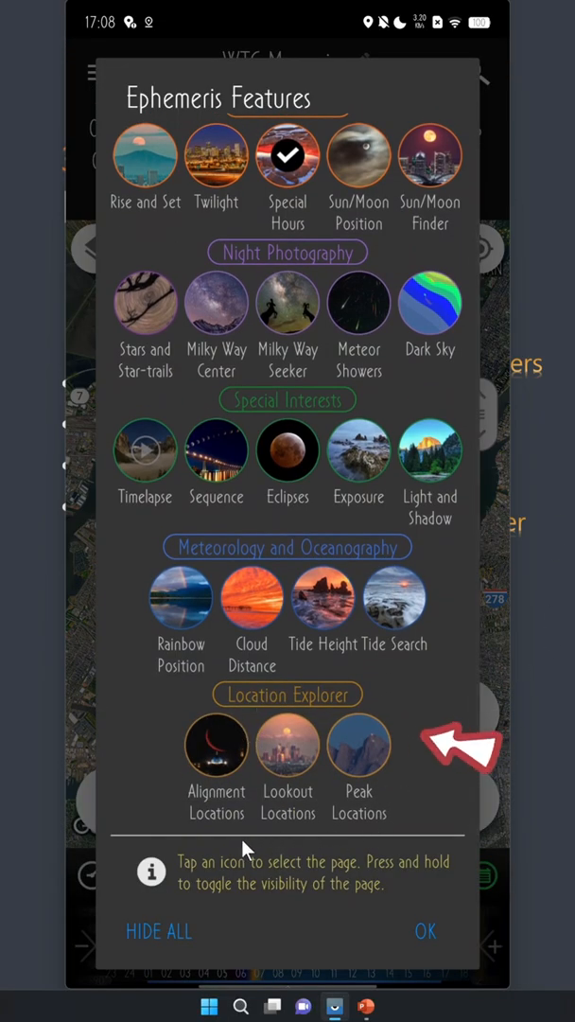
pyautogui.moveTo(293, 849)
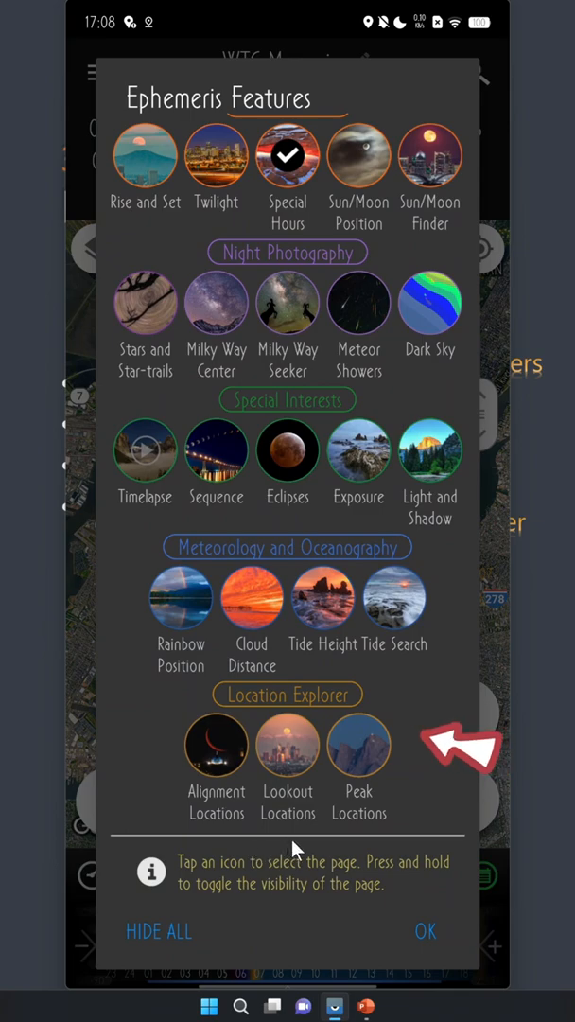
pyautogui.moveTo(324, 861)
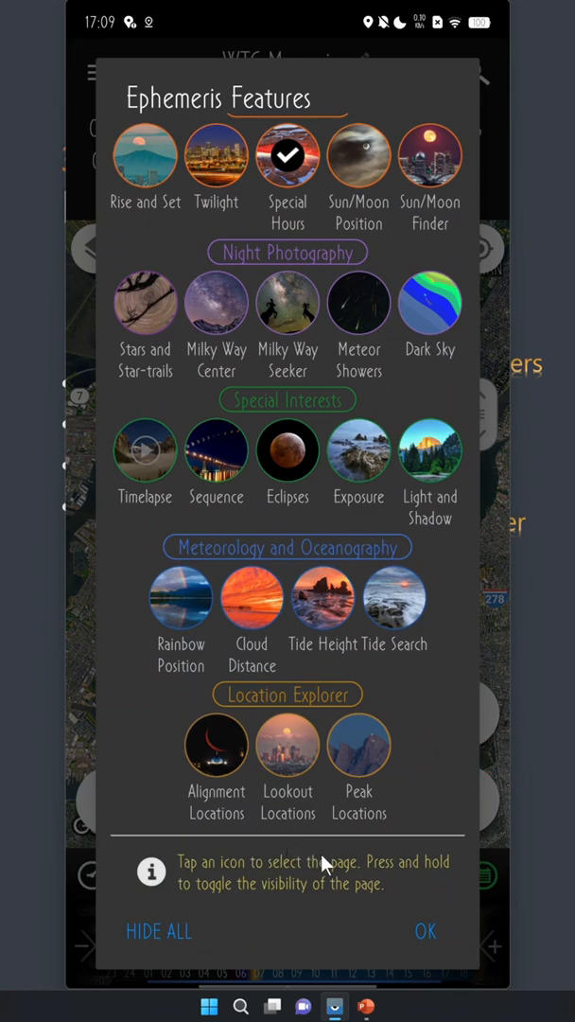
pyautogui.moveTo(507, 767)
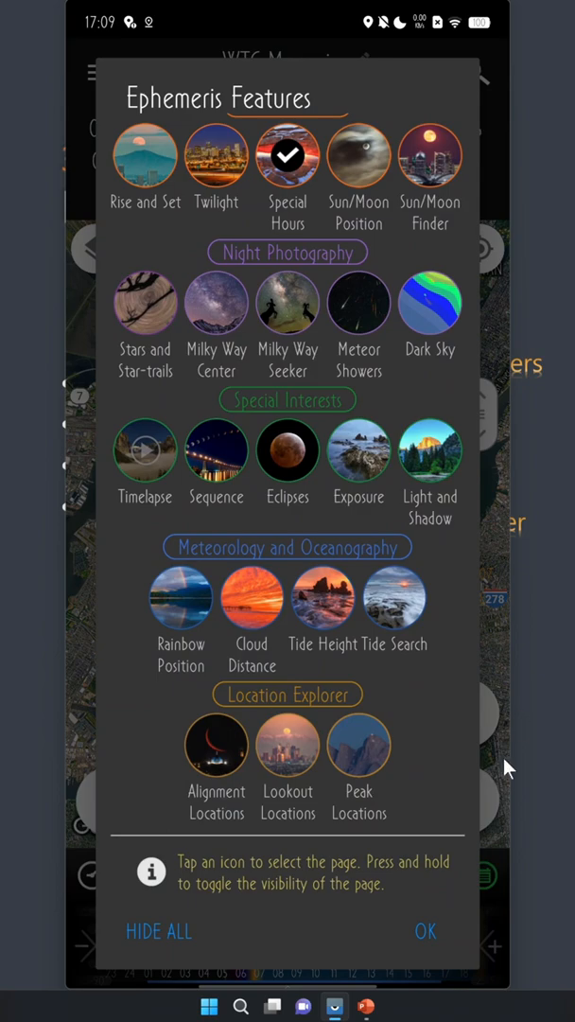
pyautogui.moveTo(239, 317)
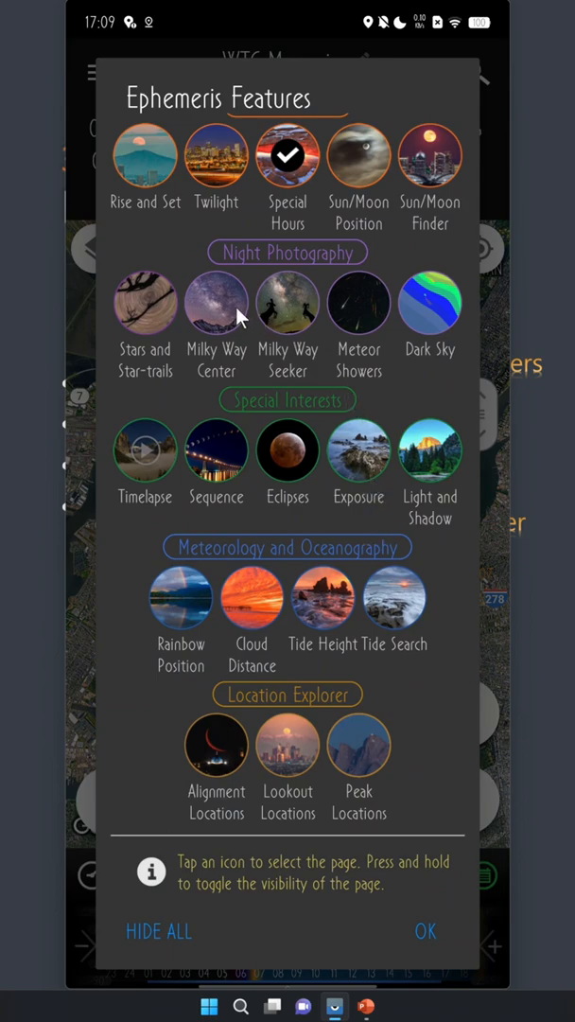
pyautogui.moveTo(240, 317)
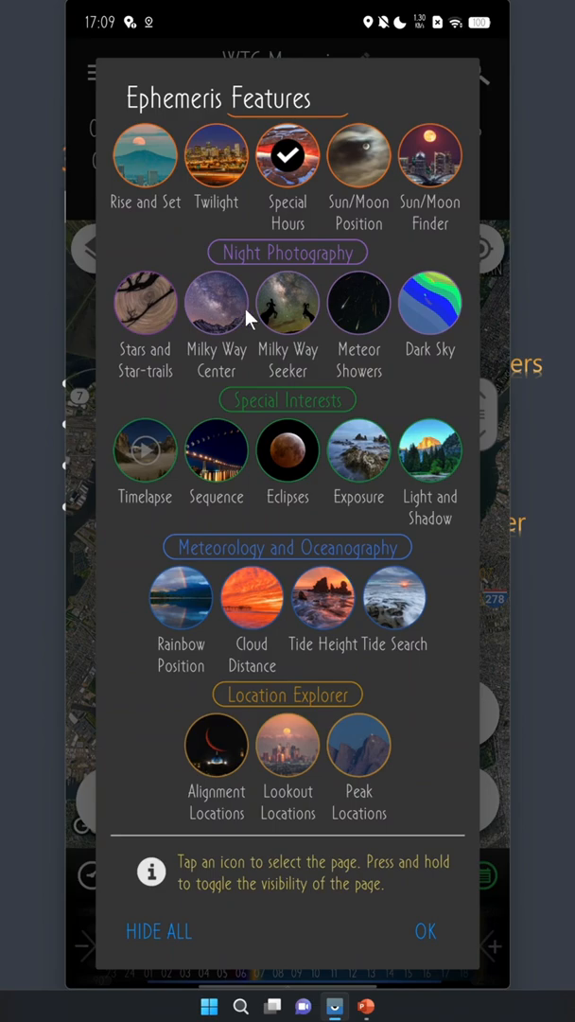
pyautogui.moveTo(551, 378)
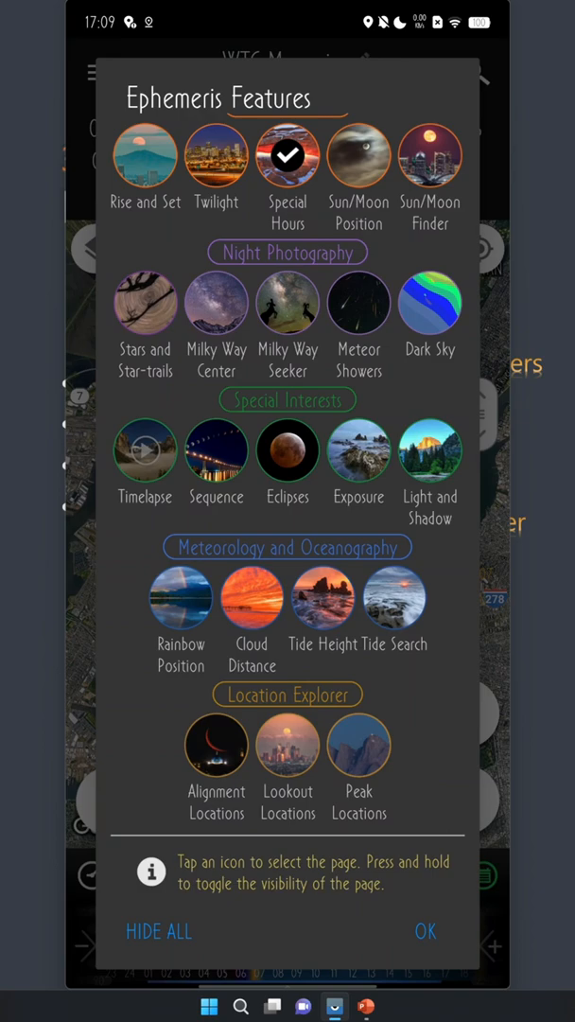
pyautogui.moveTo(553, 565)
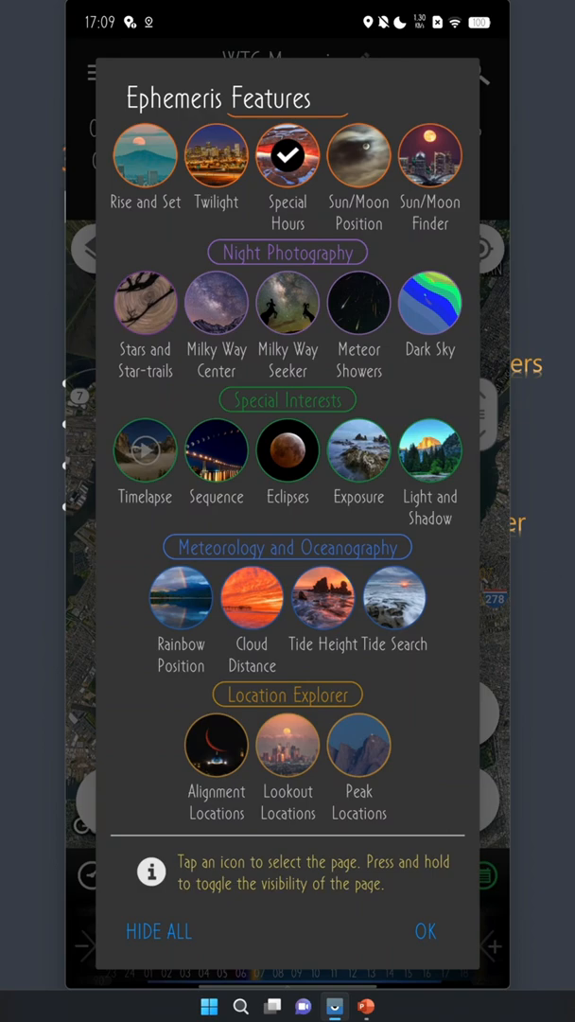
pyautogui.moveTo(464, 751)
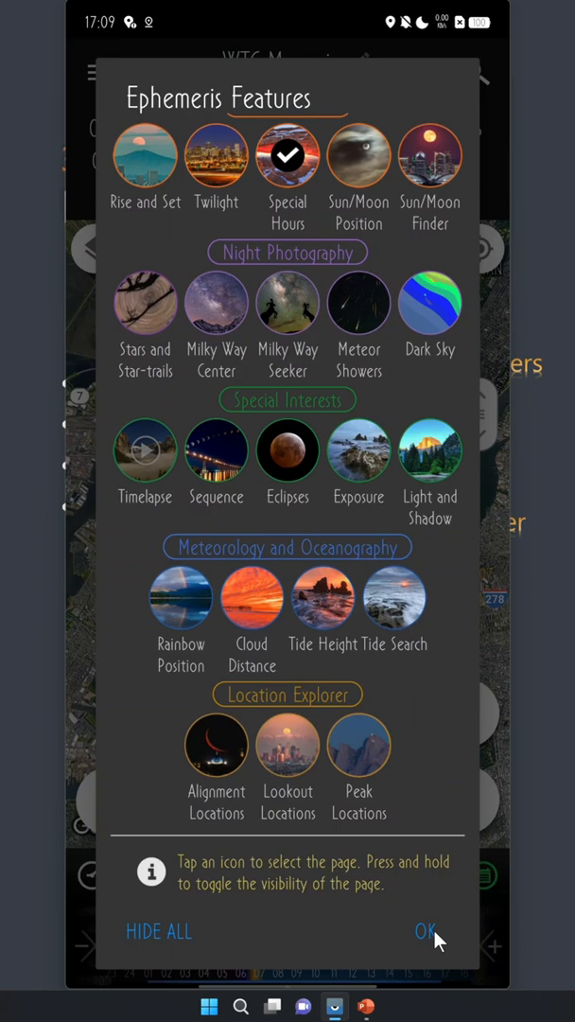
# Close Ephemeris Features and switch to the Timelapse page (300 photos, 08:30–09:20).
pyautogui.click(426, 931)
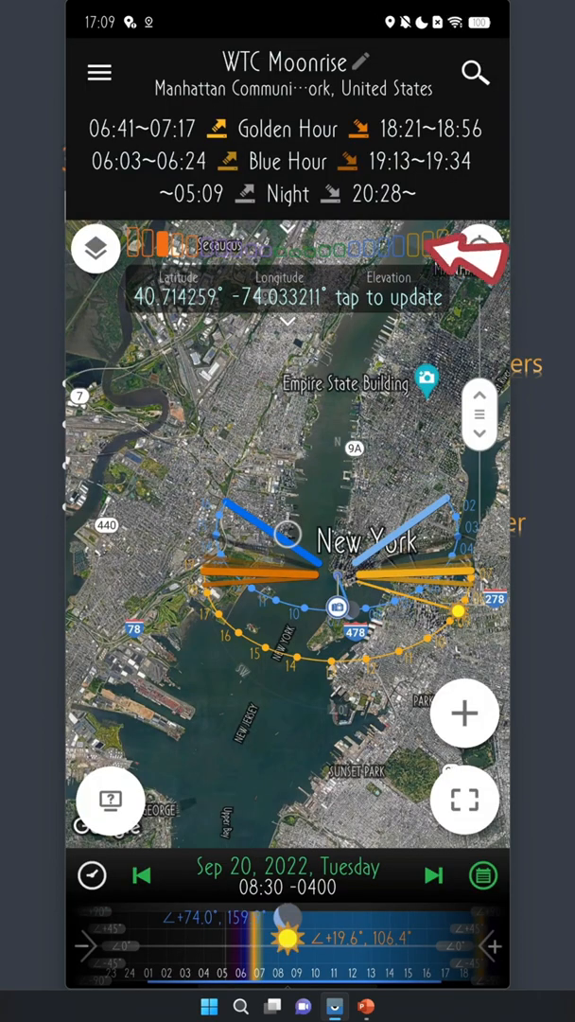
pyautogui.click(479, 249)
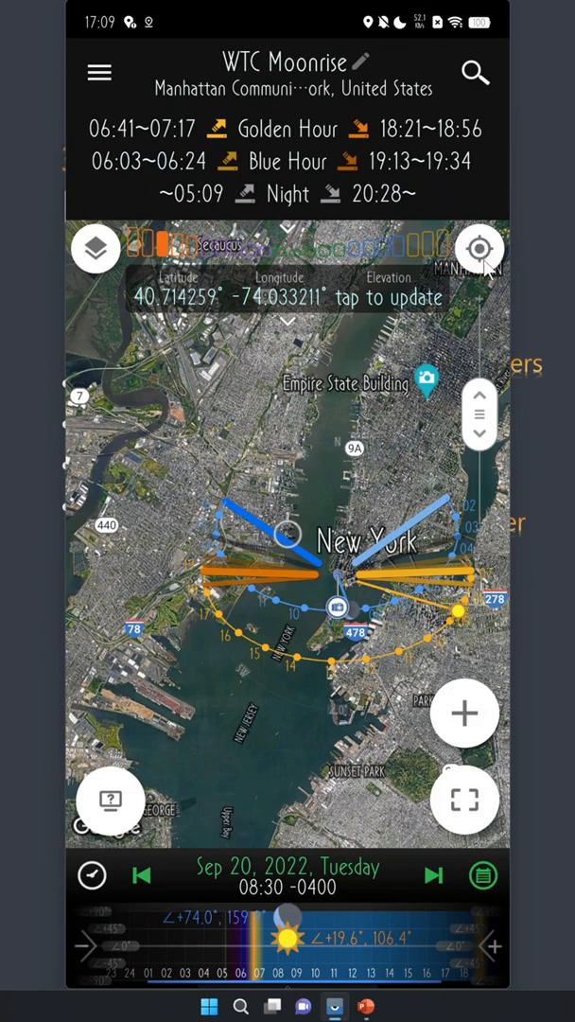
pyautogui.moveTo(347, 289)
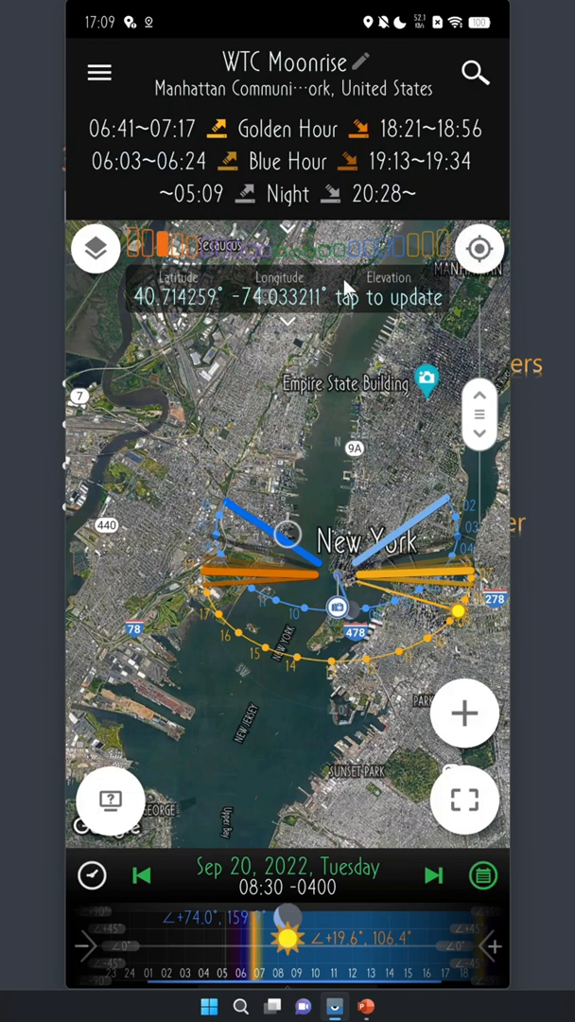
pyautogui.moveTo(133, 256)
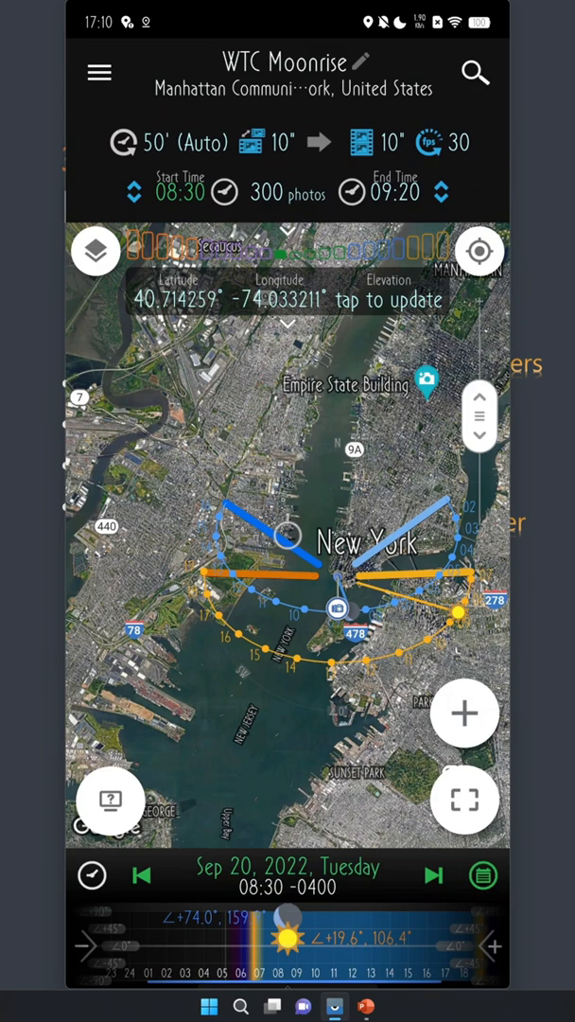
# Enable 'Tabs for the Ephemeris Pages' in General settings, then pick the Polaris star-trails tab.
pyautogui.click(98, 72)
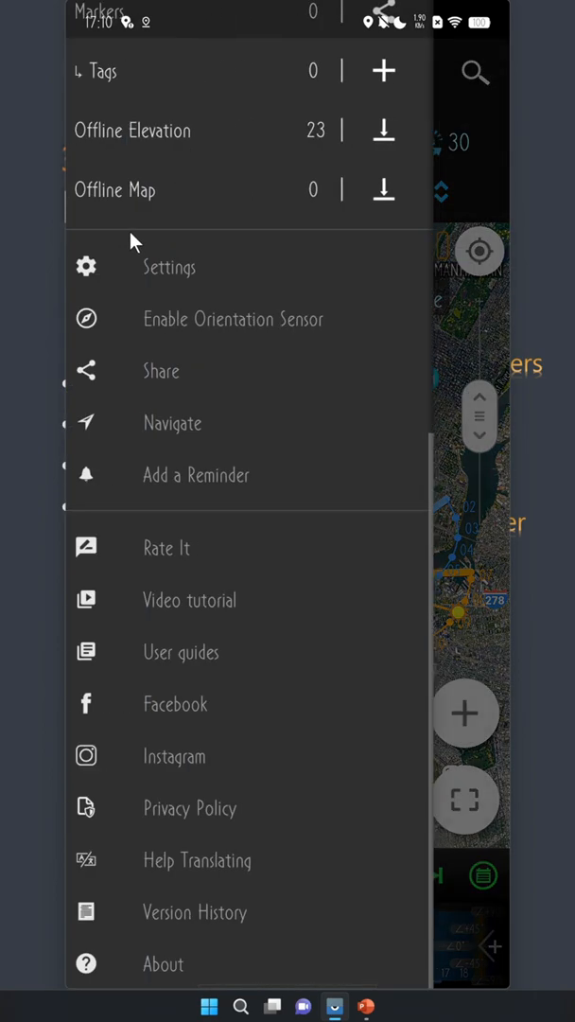
pyautogui.click(168, 266)
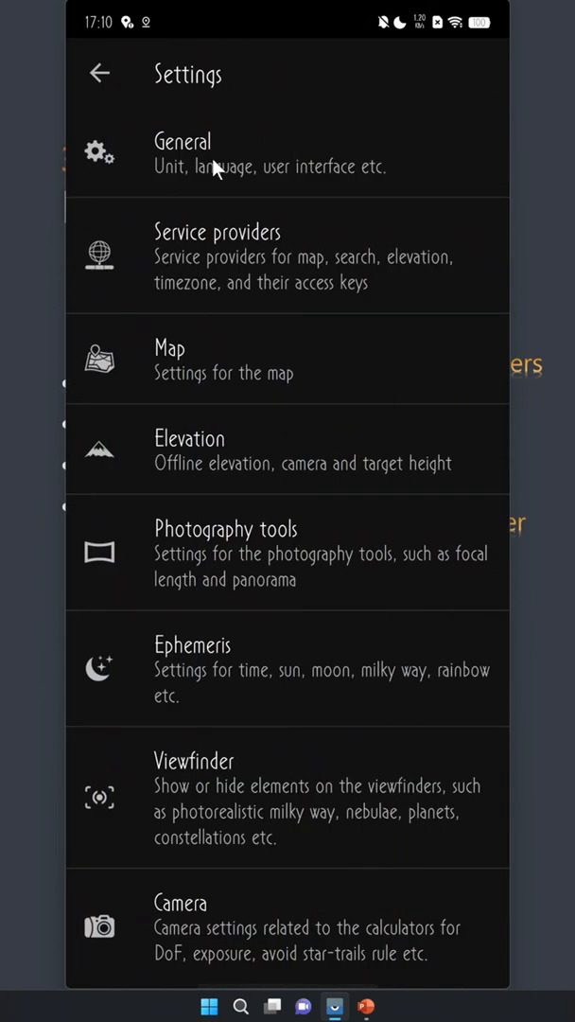
pyautogui.click(284, 153)
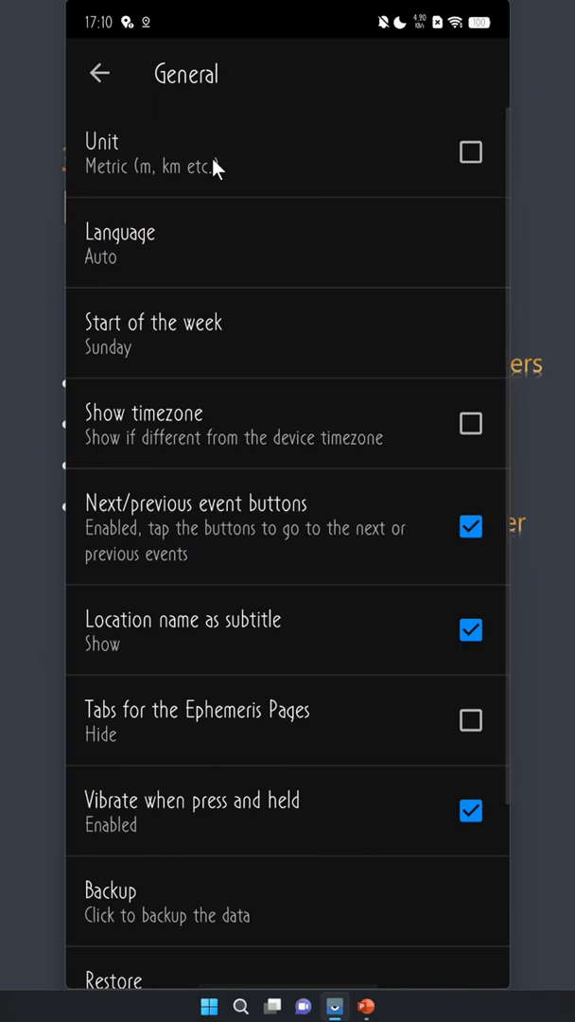
pyautogui.moveTo(393, 735)
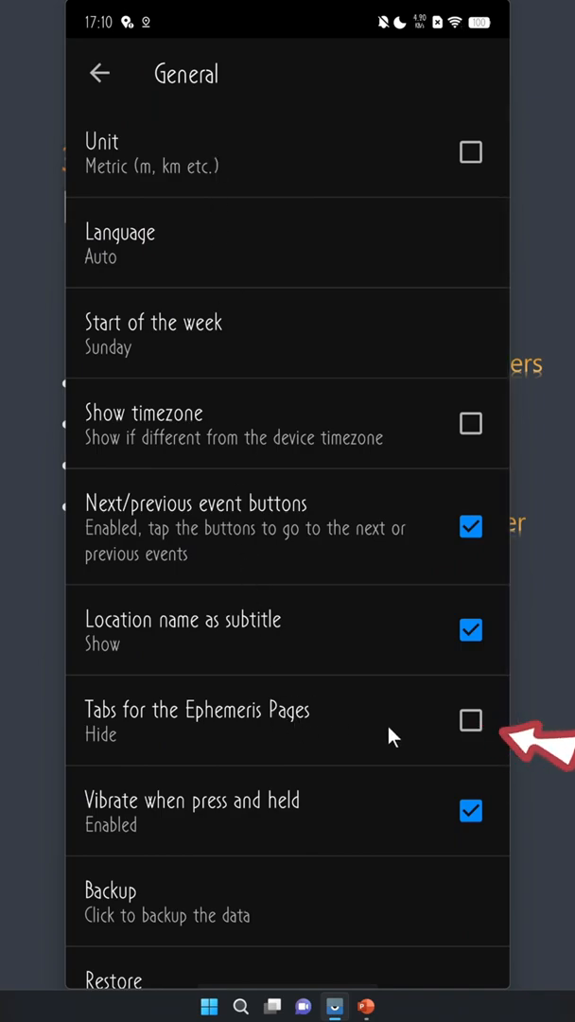
pyautogui.click(470, 720)
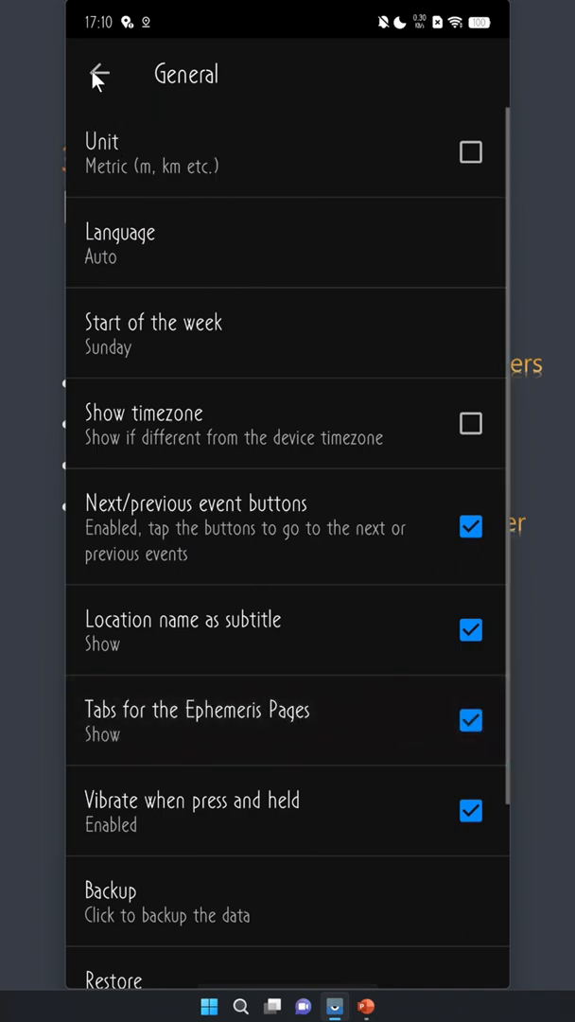
pyautogui.click(99, 76)
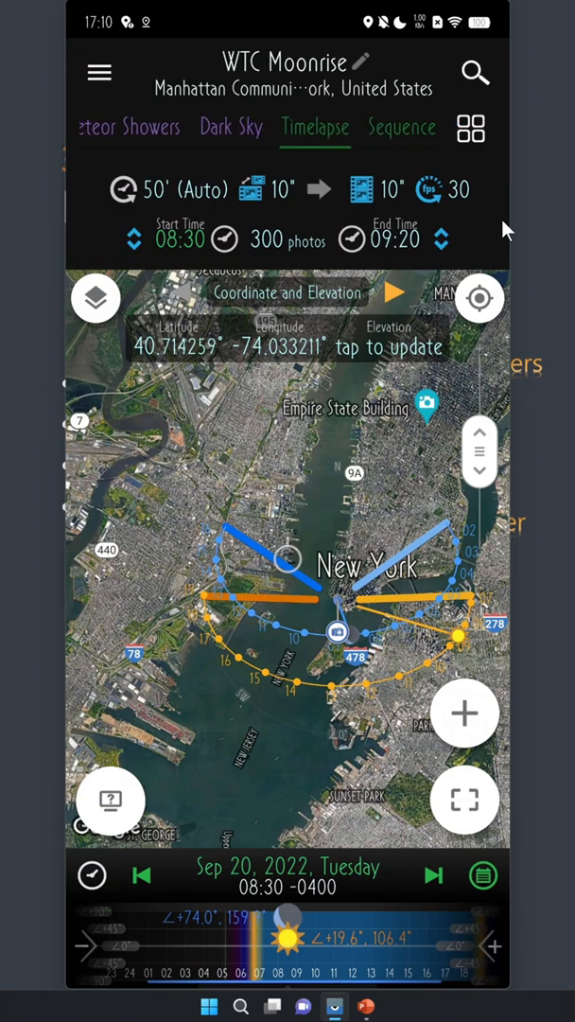
pyautogui.hscroll(-3)
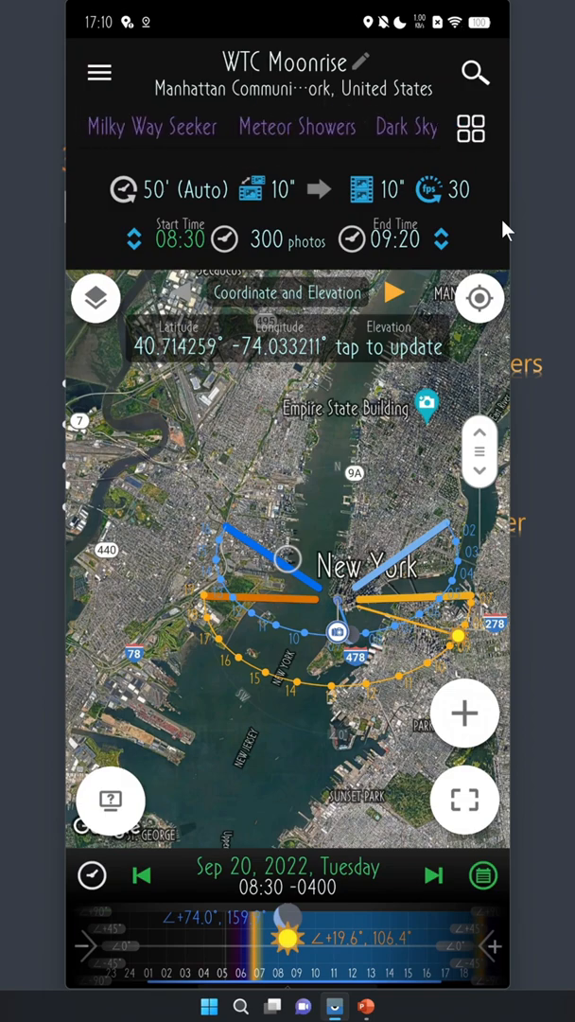
pyautogui.click(296, 126)
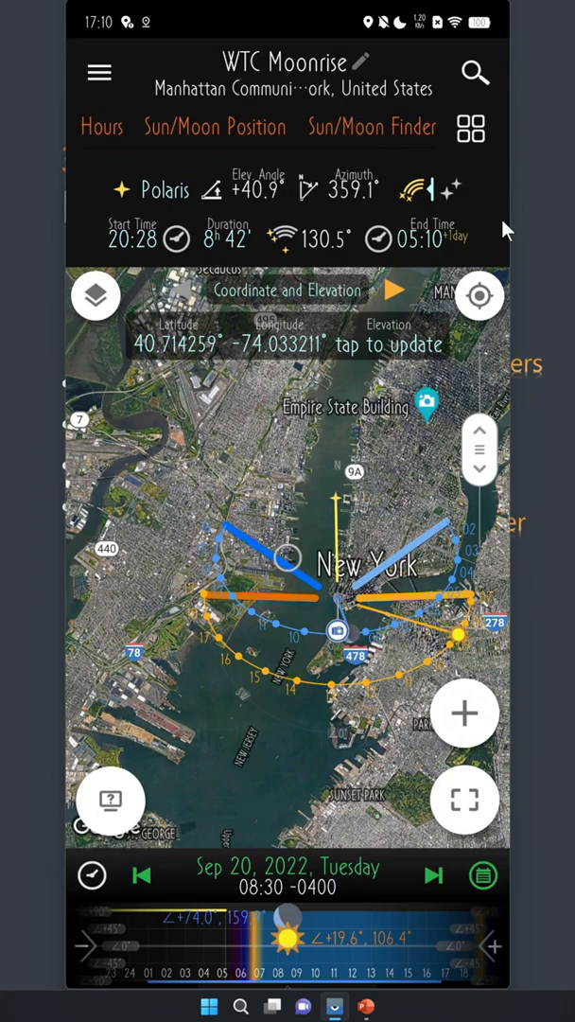
# Uncheck 'Tabs for the Ephemeris Pages' in General settings and return to the plan map.
pyautogui.click(100, 73)
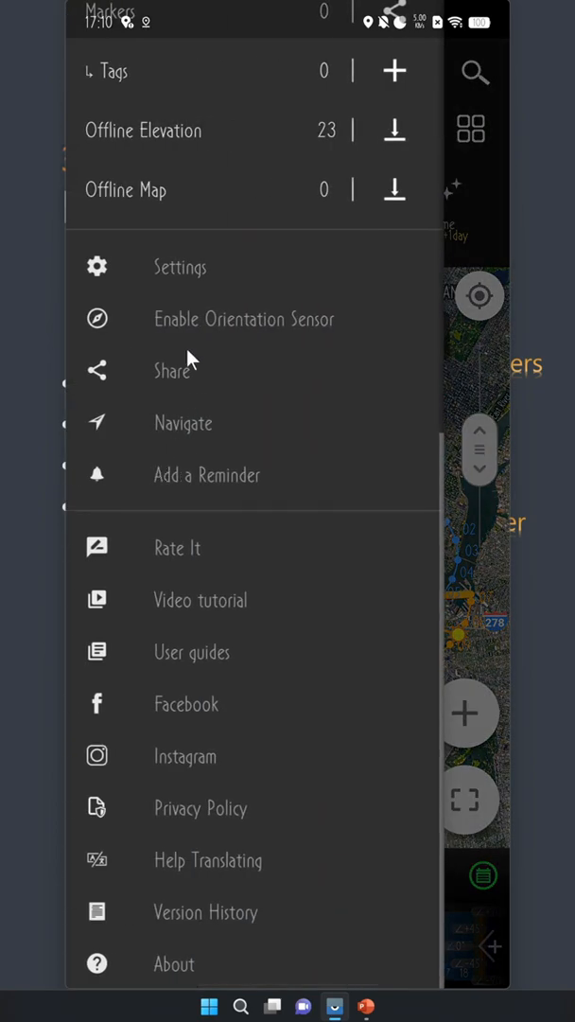
pyautogui.click(179, 267)
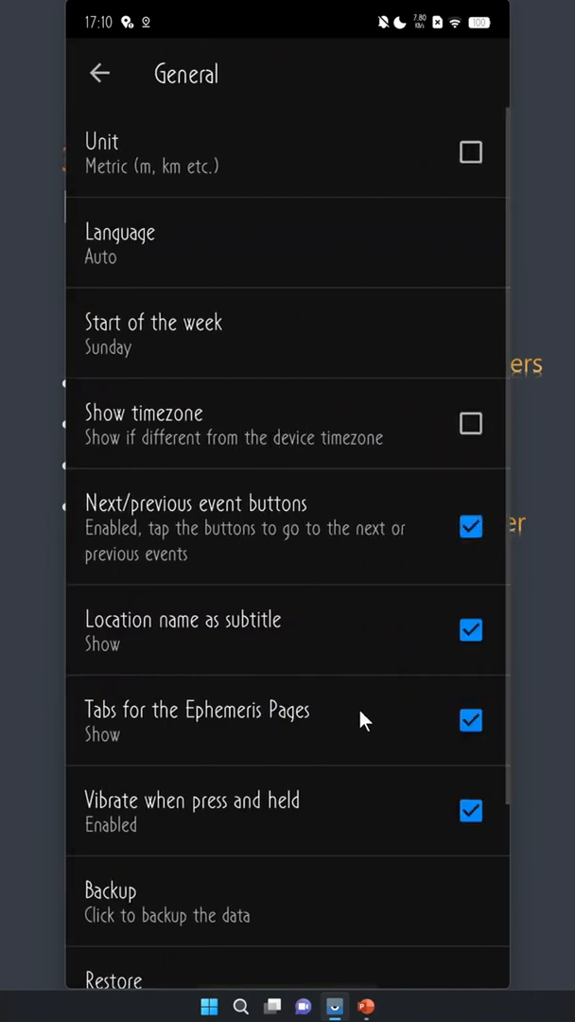
pyautogui.click(470, 720)
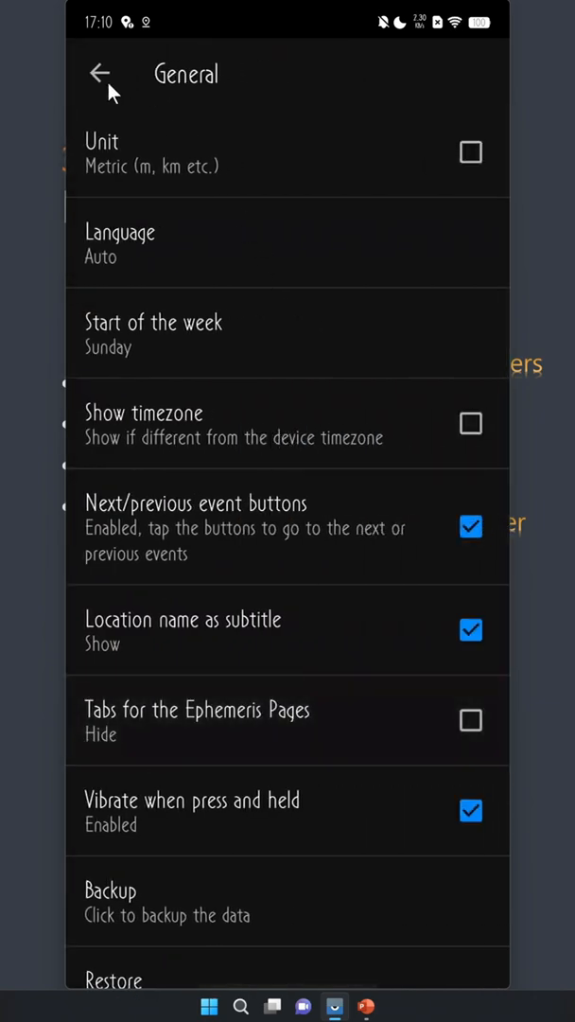
pyautogui.click(99, 74)
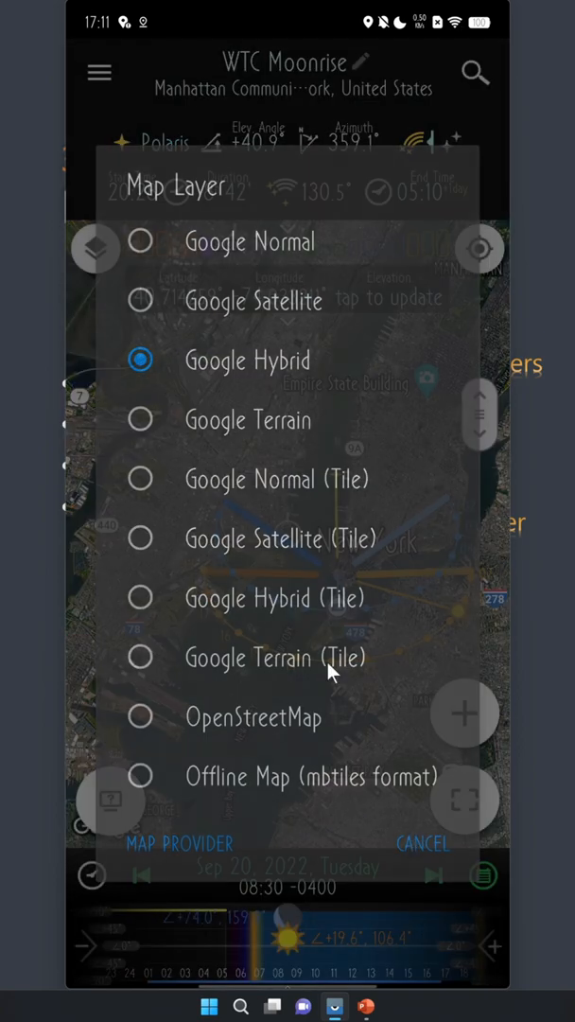
# Open the map provider choices and cancel, keeping Google Map as provider.
pyautogui.click(179, 842)
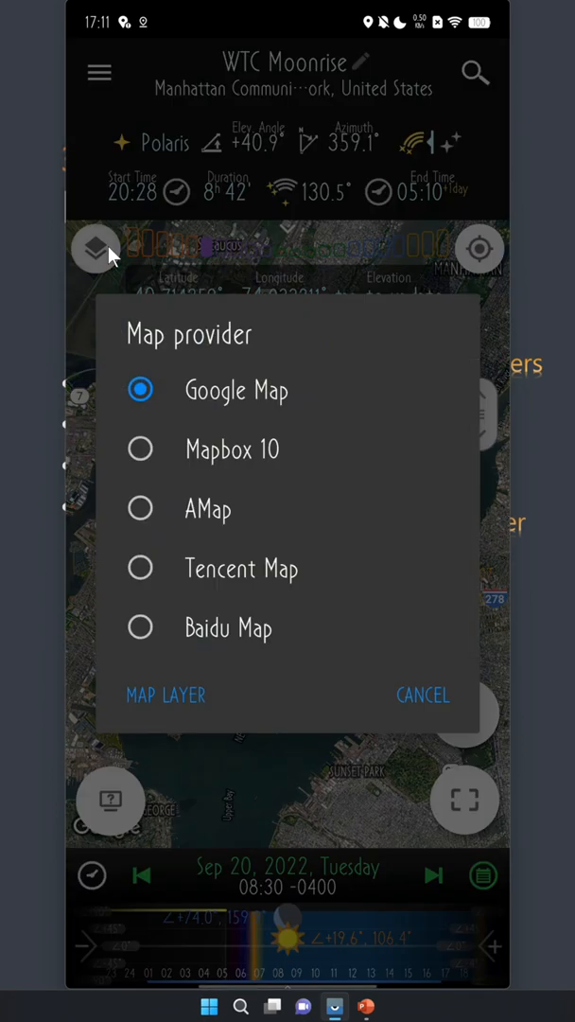
pyautogui.moveTo(245, 463)
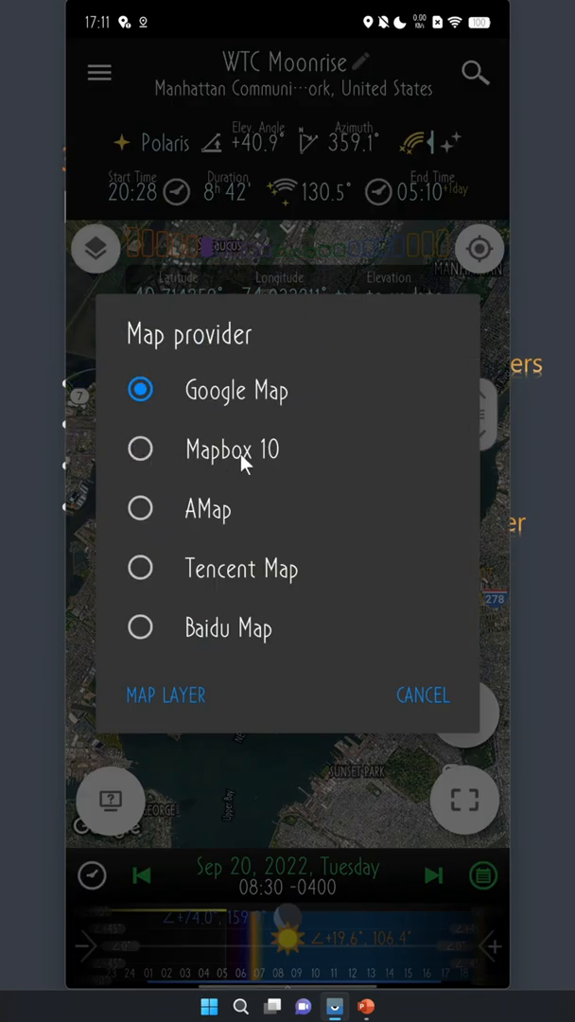
pyautogui.moveTo(147, 509)
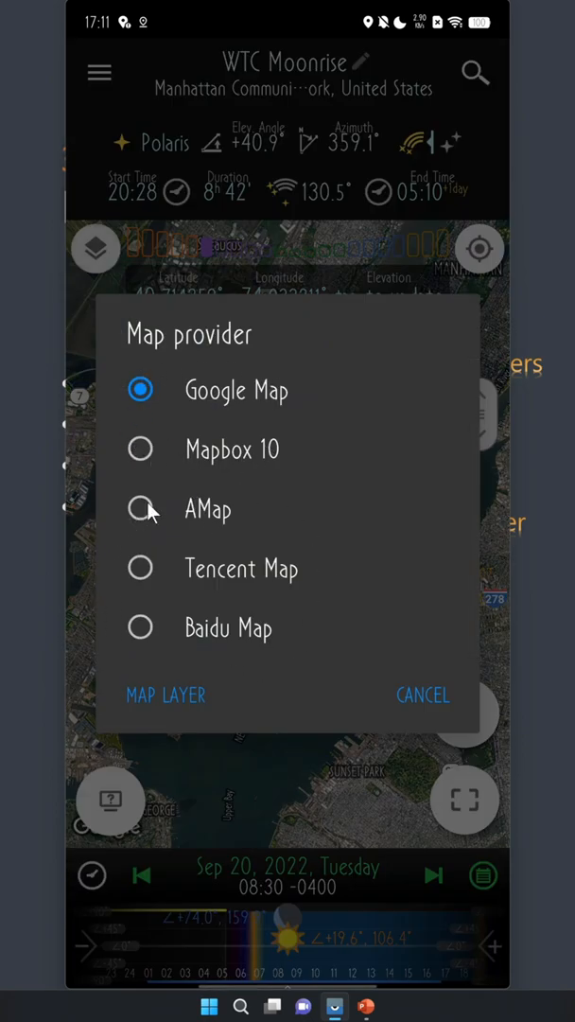
pyautogui.moveTo(349, 540)
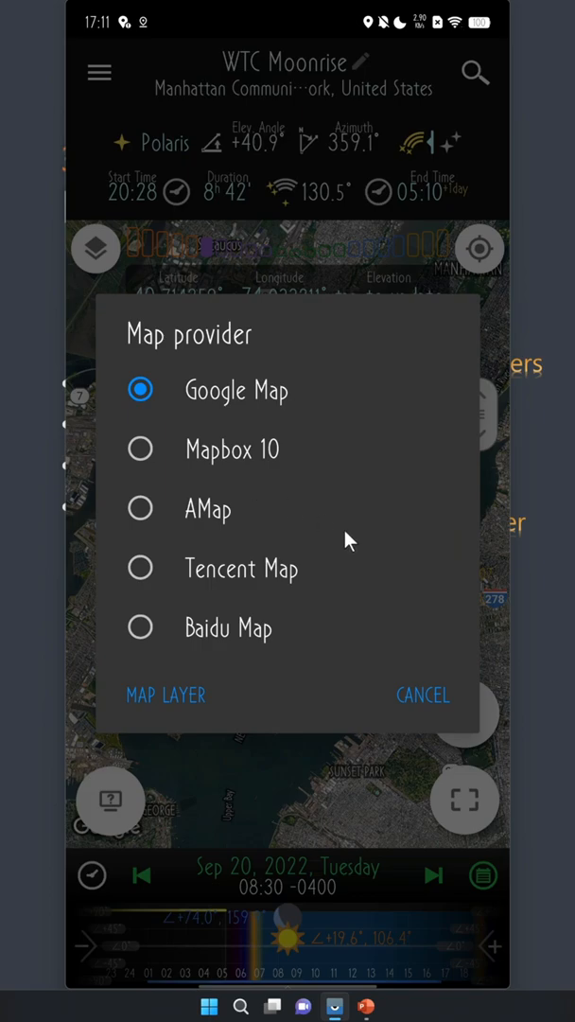
pyautogui.moveTo(432, 705)
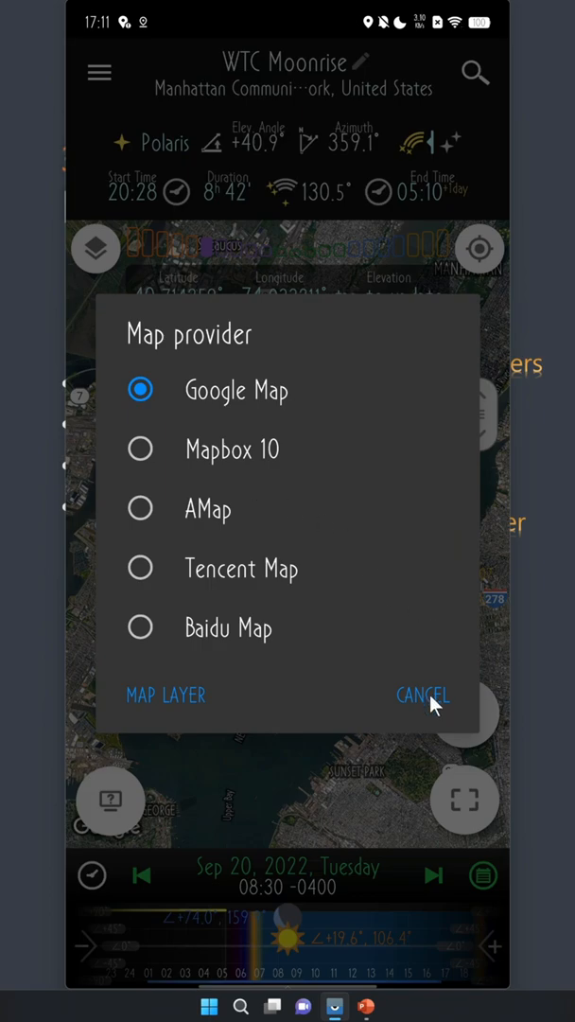
pyautogui.click(422, 695)
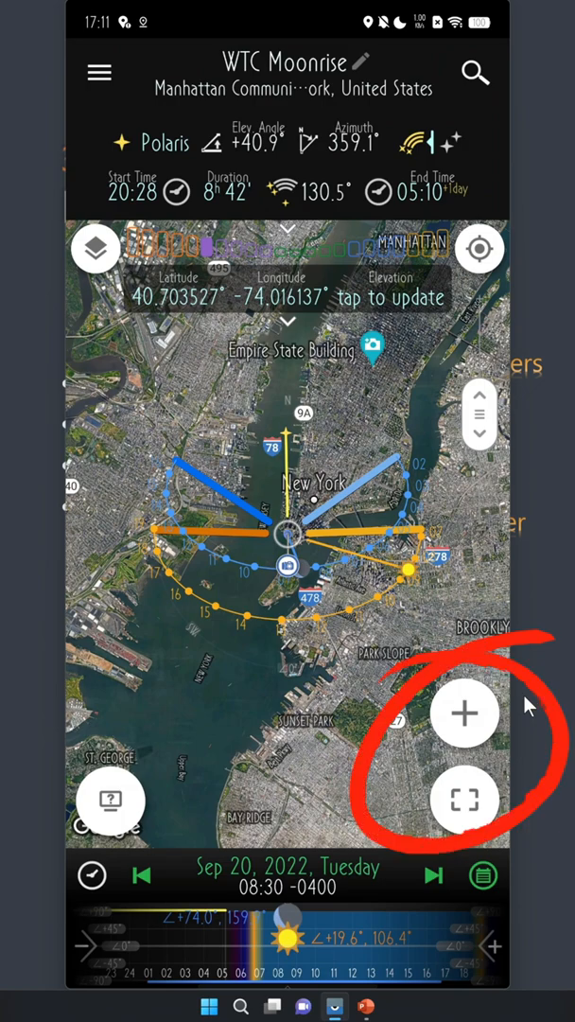
pyautogui.moveTo(459, 708)
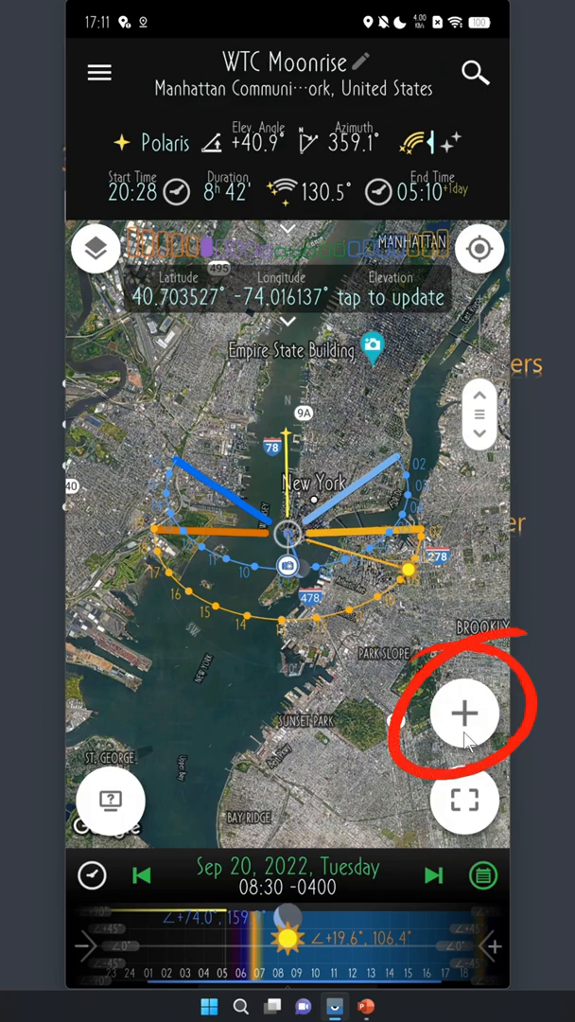
# Expand the + button's marker and plan actions, then collapse them again.
pyautogui.click(465, 712)
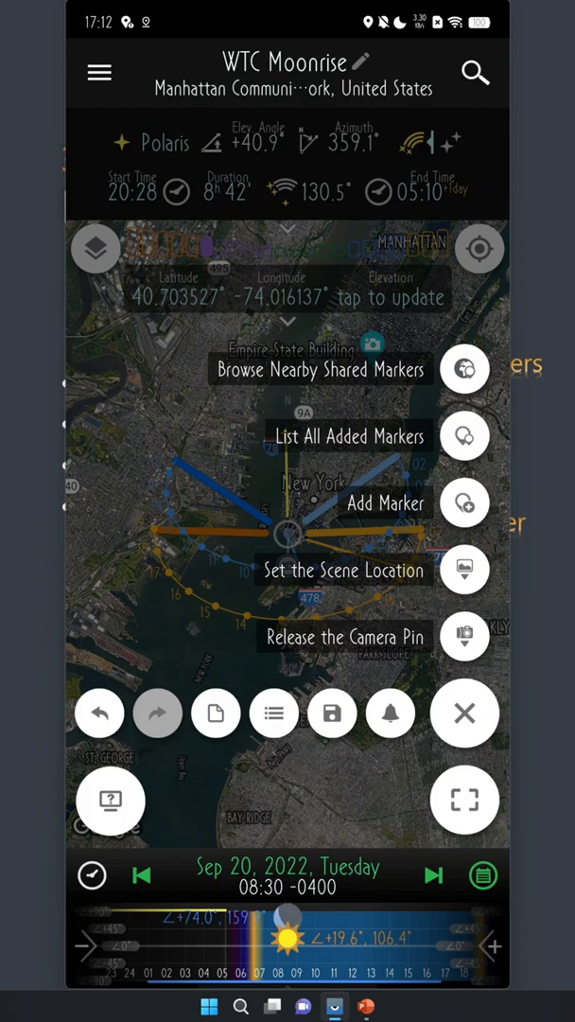
pyautogui.moveTo(158, 739)
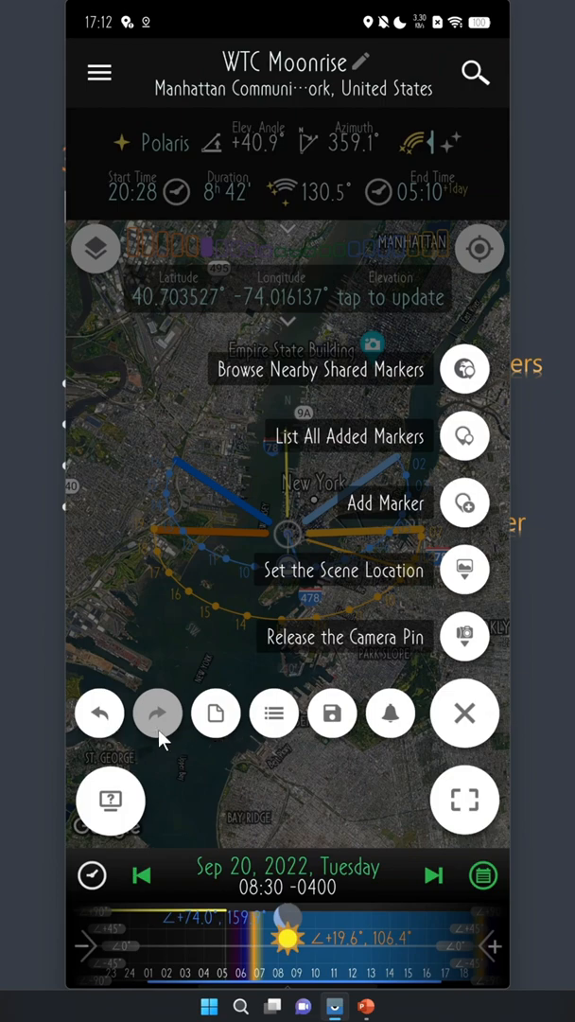
pyautogui.moveTo(275, 738)
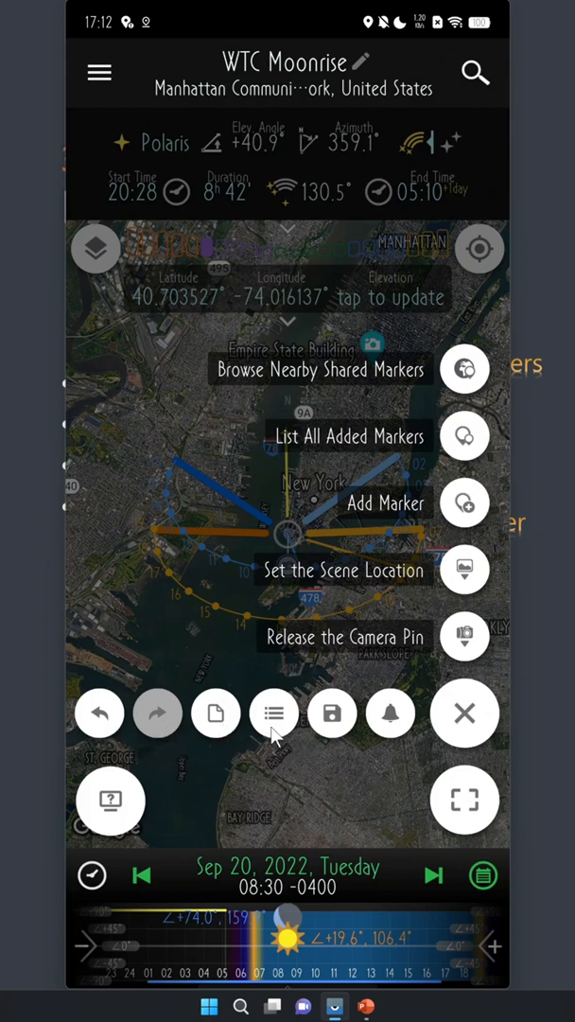
pyautogui.moveTo(350, 736)
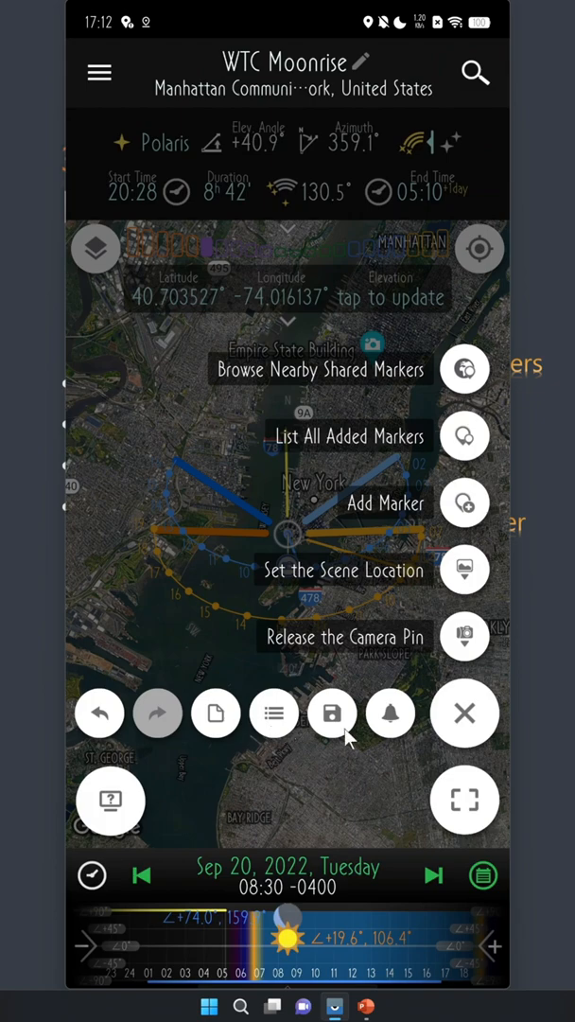
pyautogui.moveTo(388, 739)
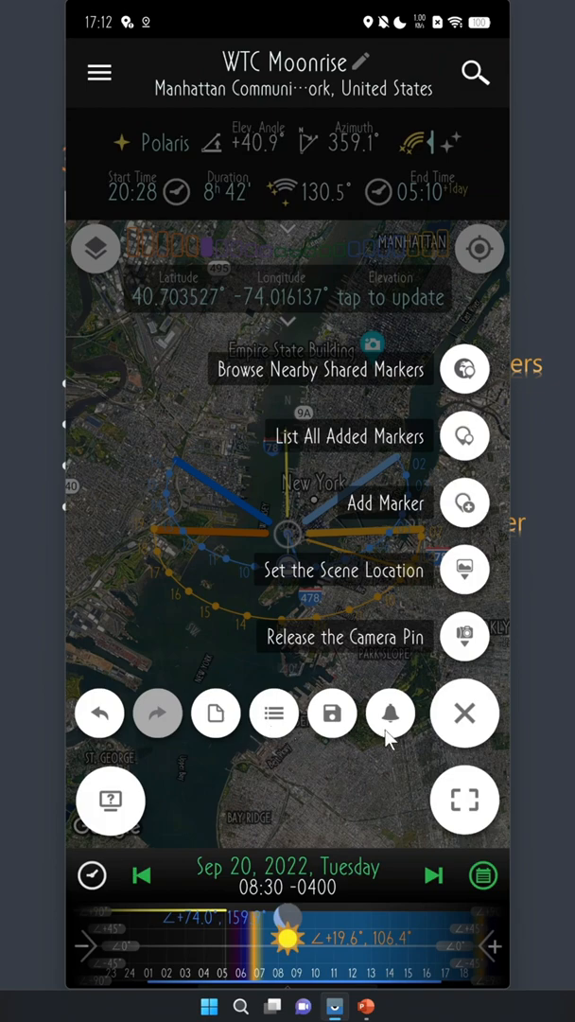
pyautogui.click(464, 712)
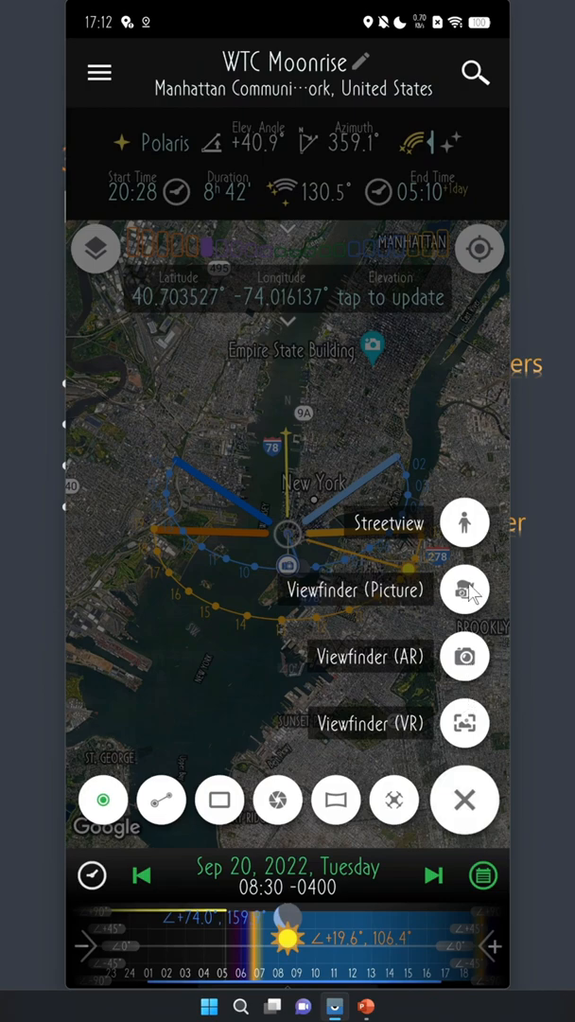
pyautogui.moveTo(484, 540)
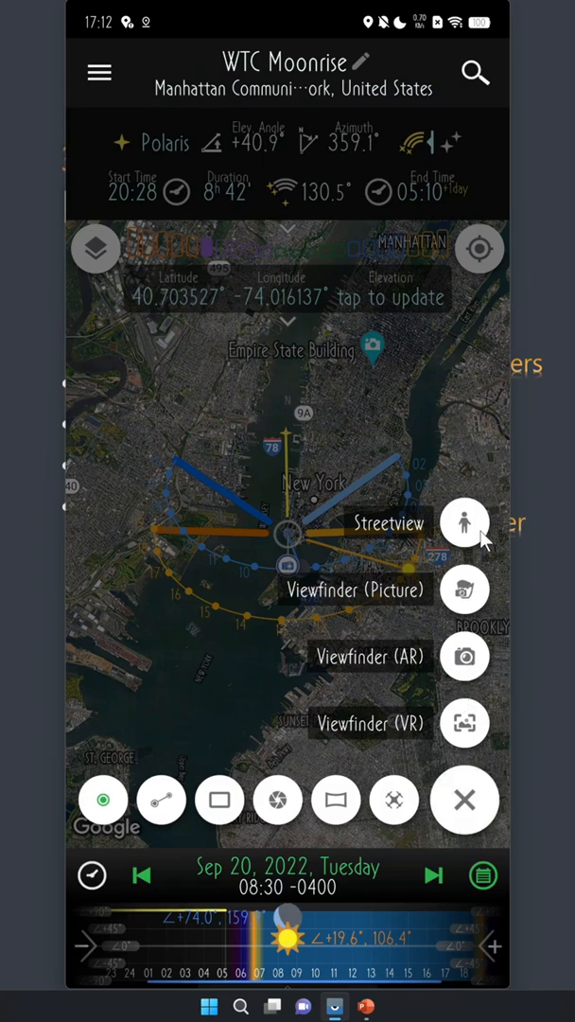
pyautogui.moveTo(27, 753)
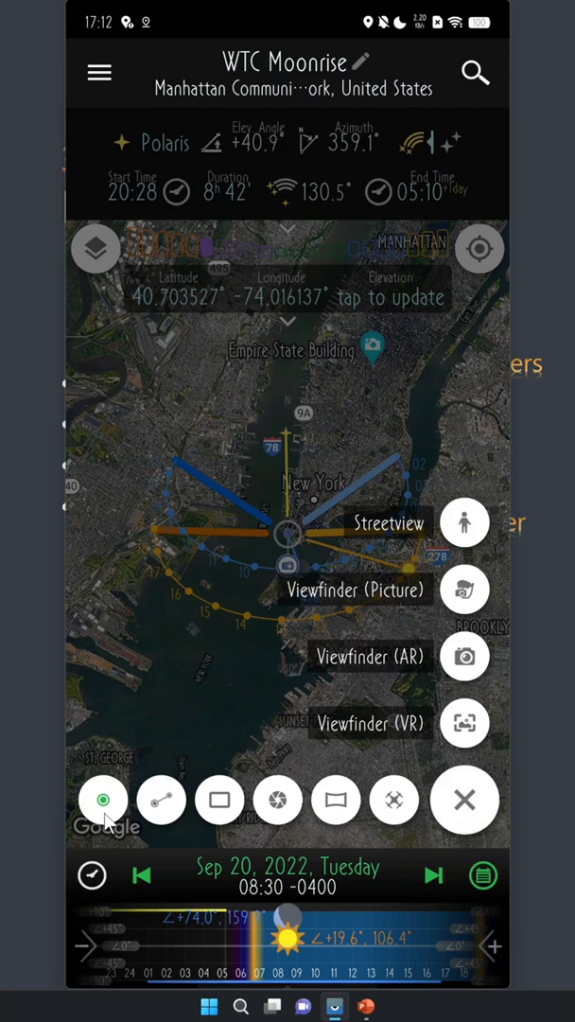
pyautogui.moveTo(161, 821)
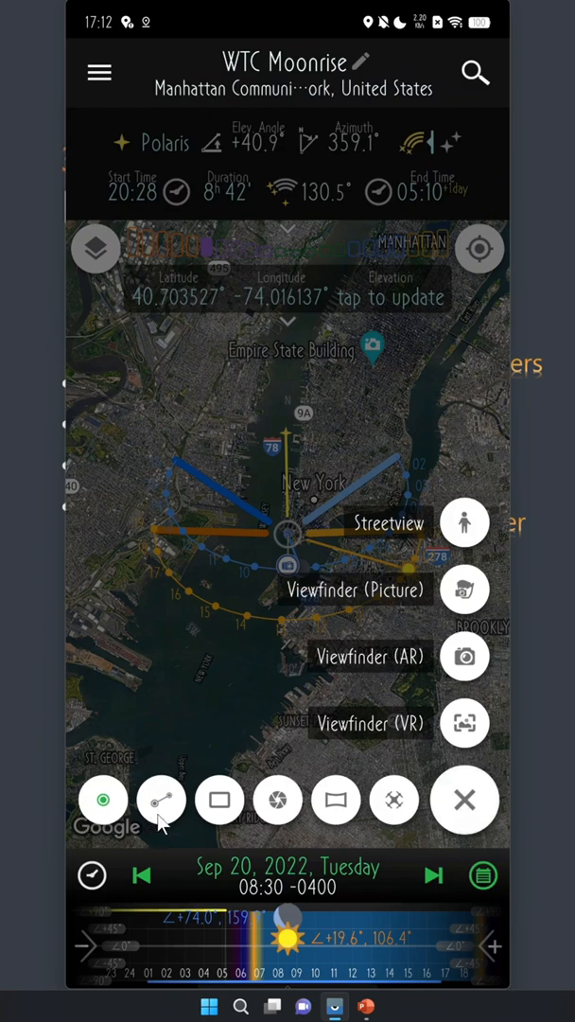
pyautogui.moveTo(212, 823)
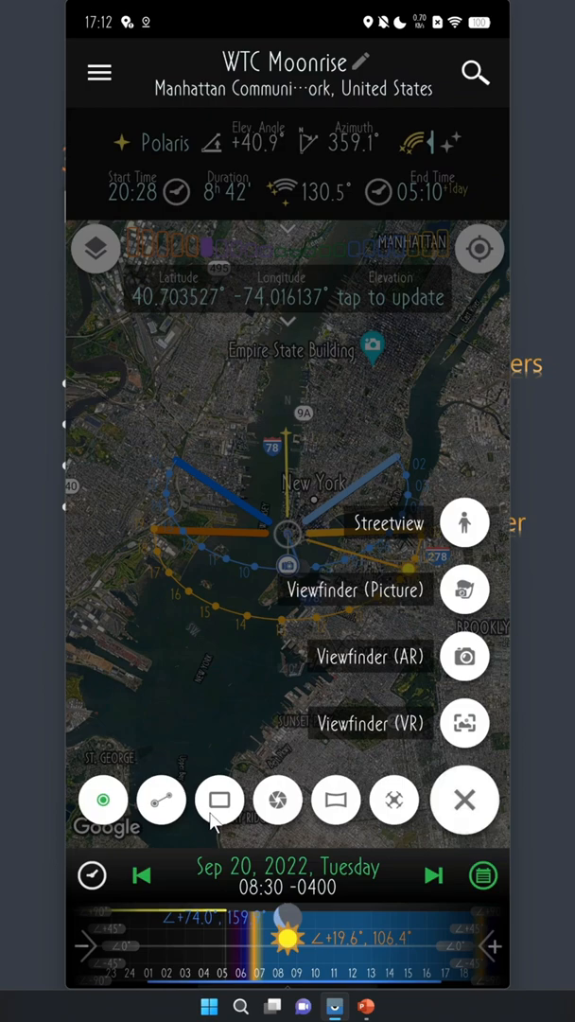
pyautogui.moveTo(289, 823)
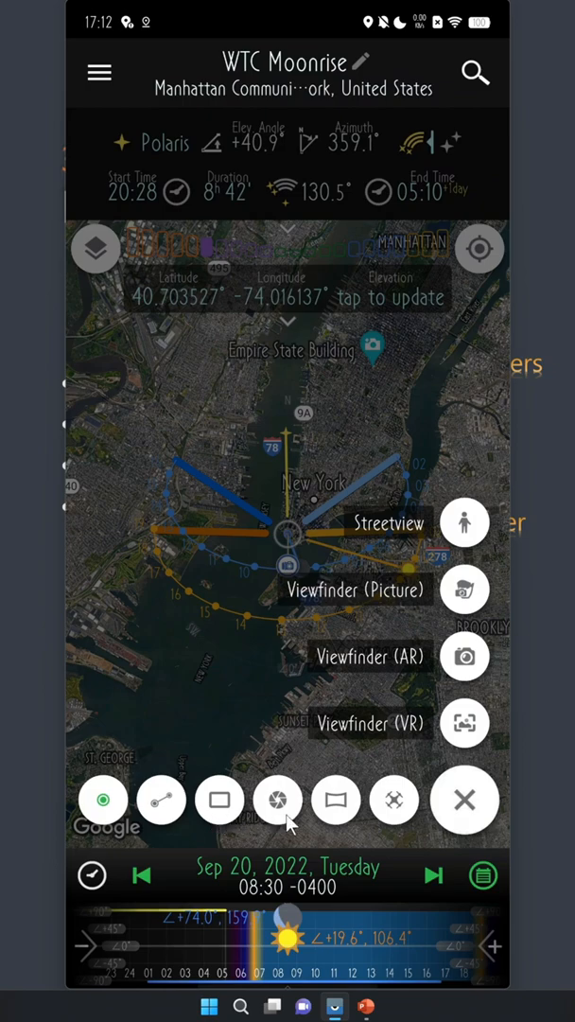
pyautogui.moveTo(352, 823)
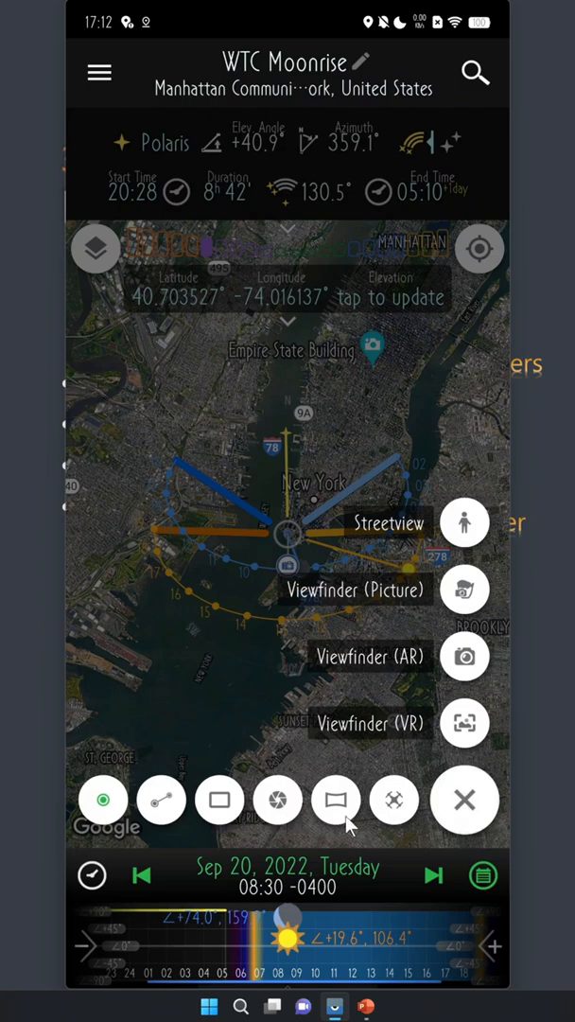
pyautogui.moveTo(392, 827)
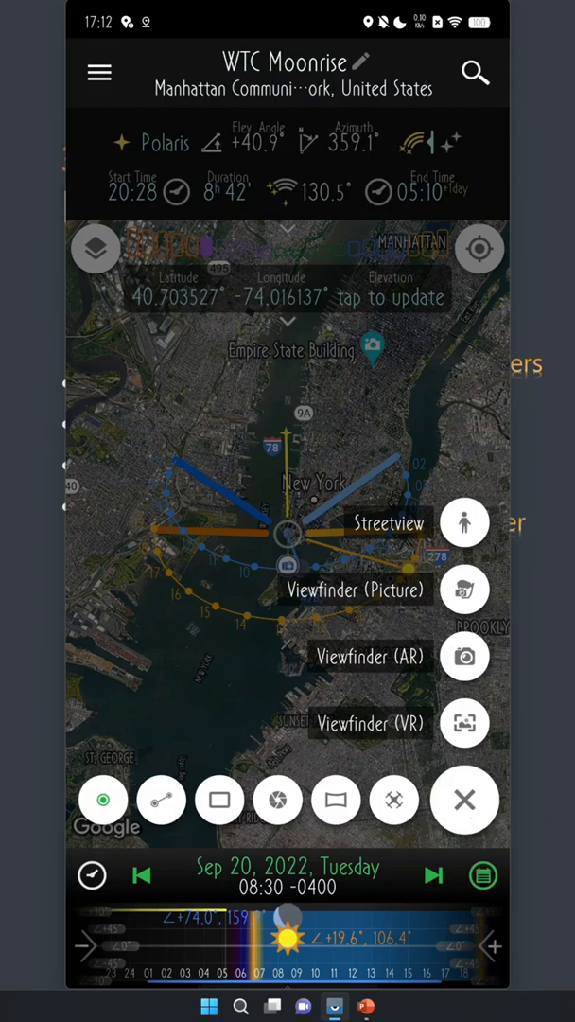
# Collapse the Streetview and Picture, AR, VR viewfinder options.
pyautogui.click(463, 799)
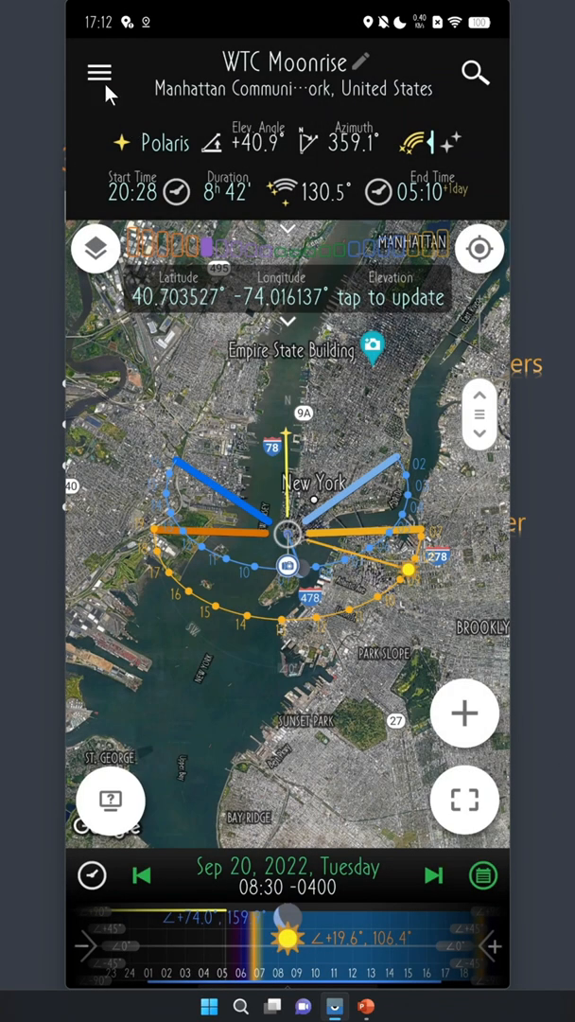
pyautogui.click(100, 73)
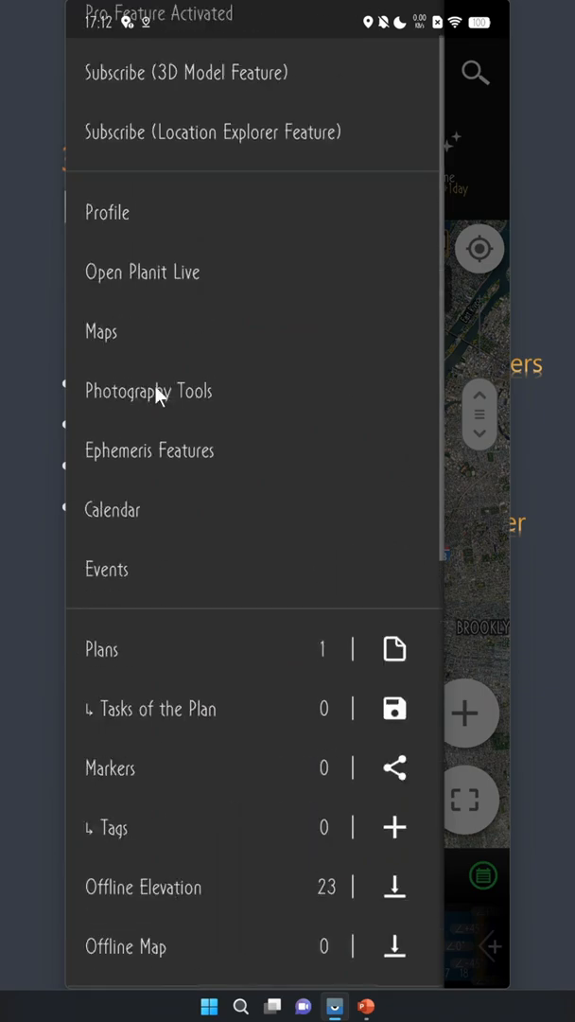
pyautogui.click(149, 391)
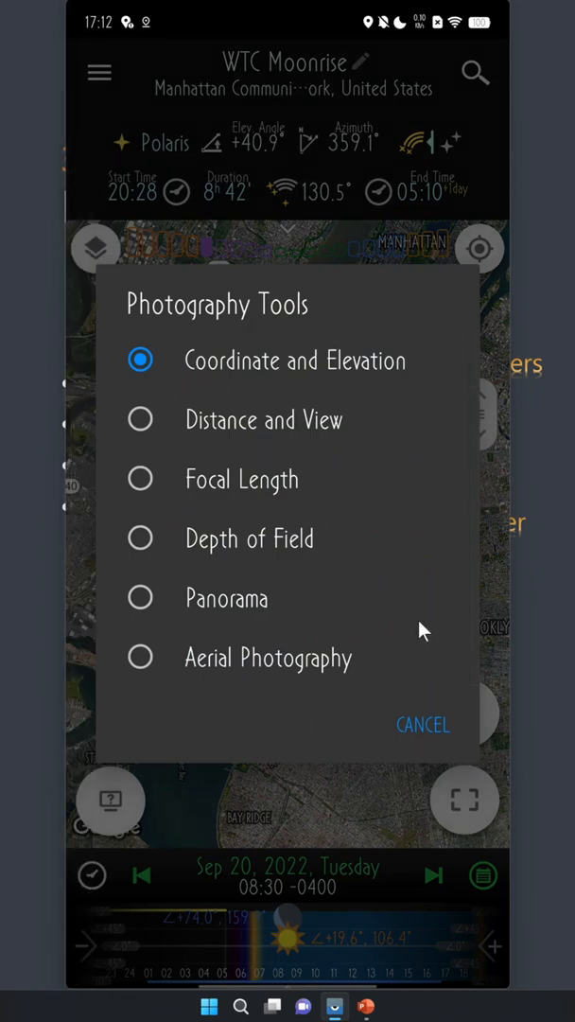
pyautogui.moveTo(429, 734)
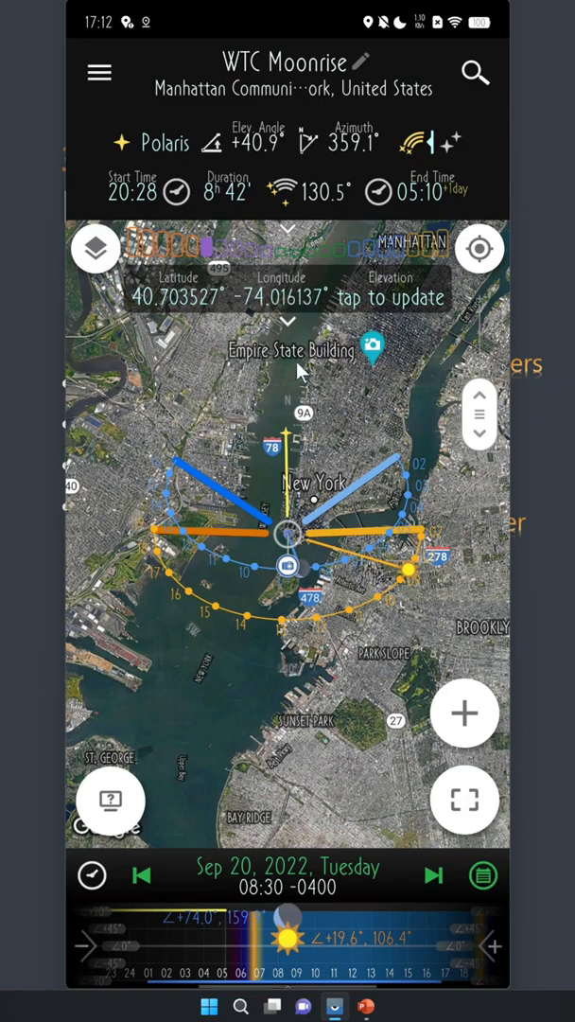
pyautogui.click(286, 565)
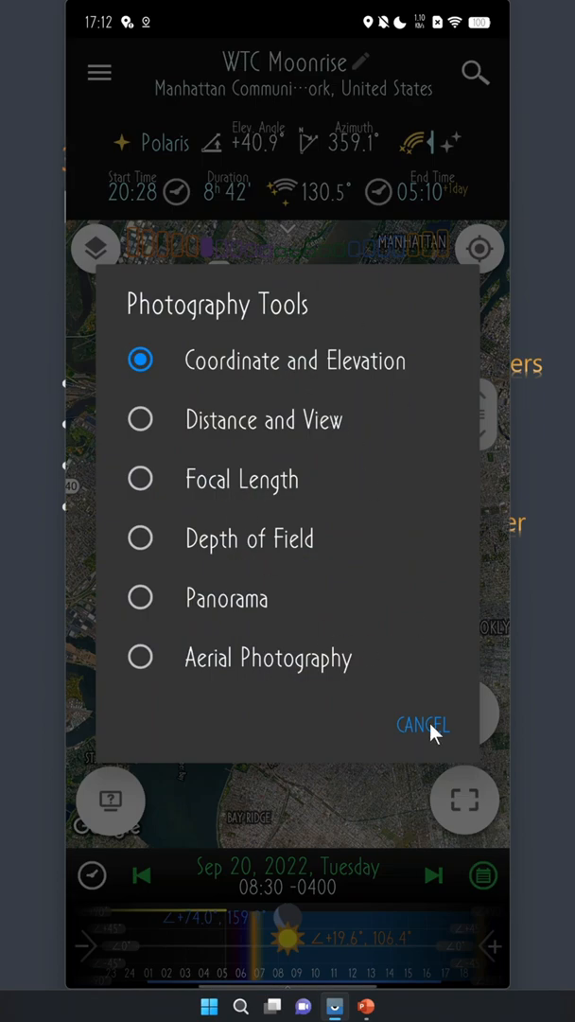
pyautogui.click(423, 724)
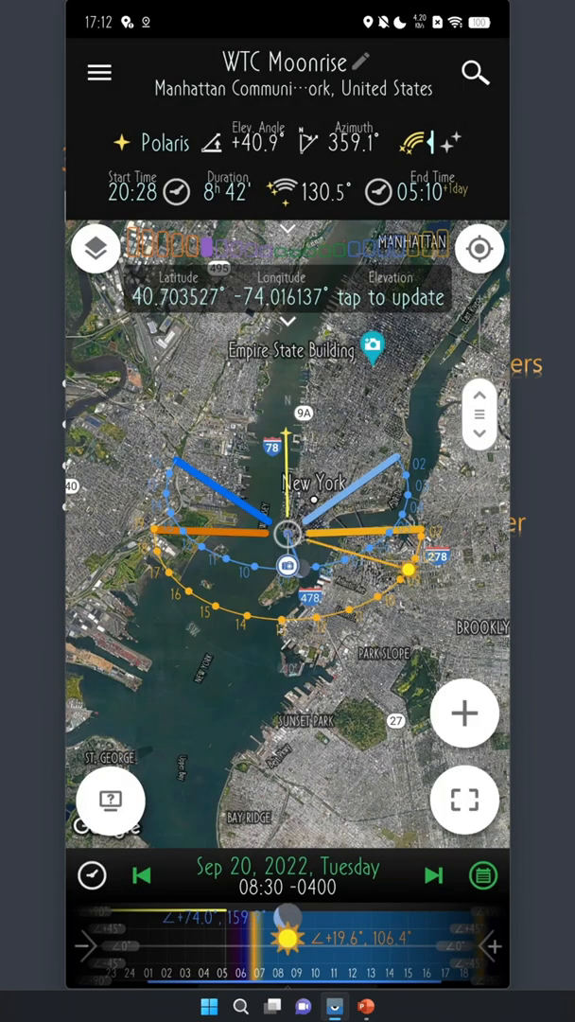